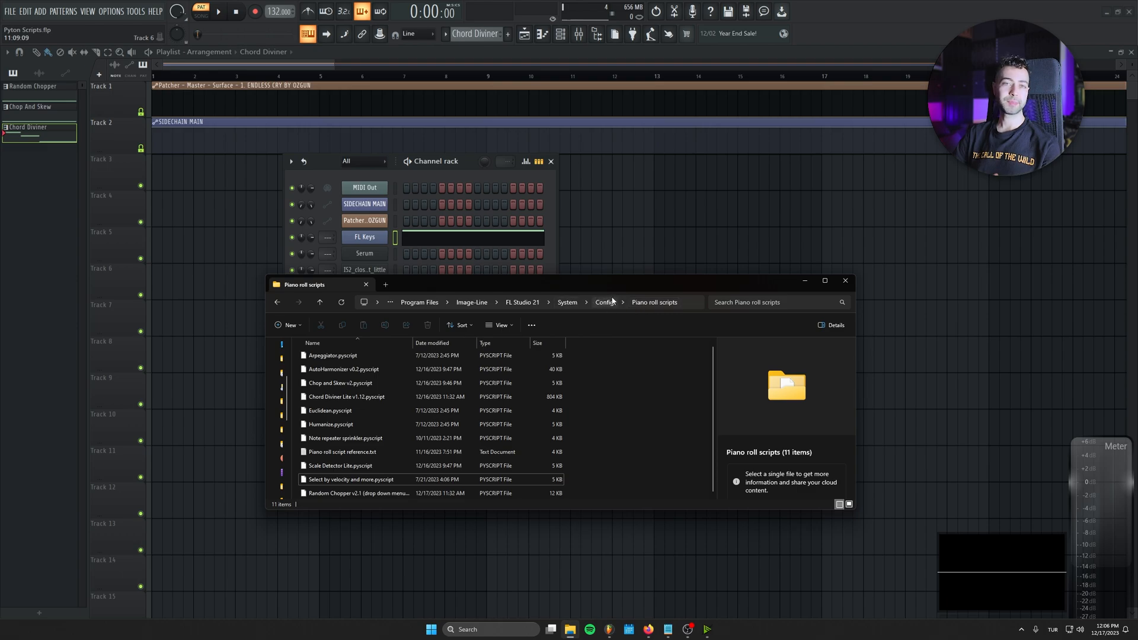
Close the Piano roll scripts Explorer folder to reveal the Random Chopper arrangement.
{"action": "left_click", "coordinate": [340, 383]}
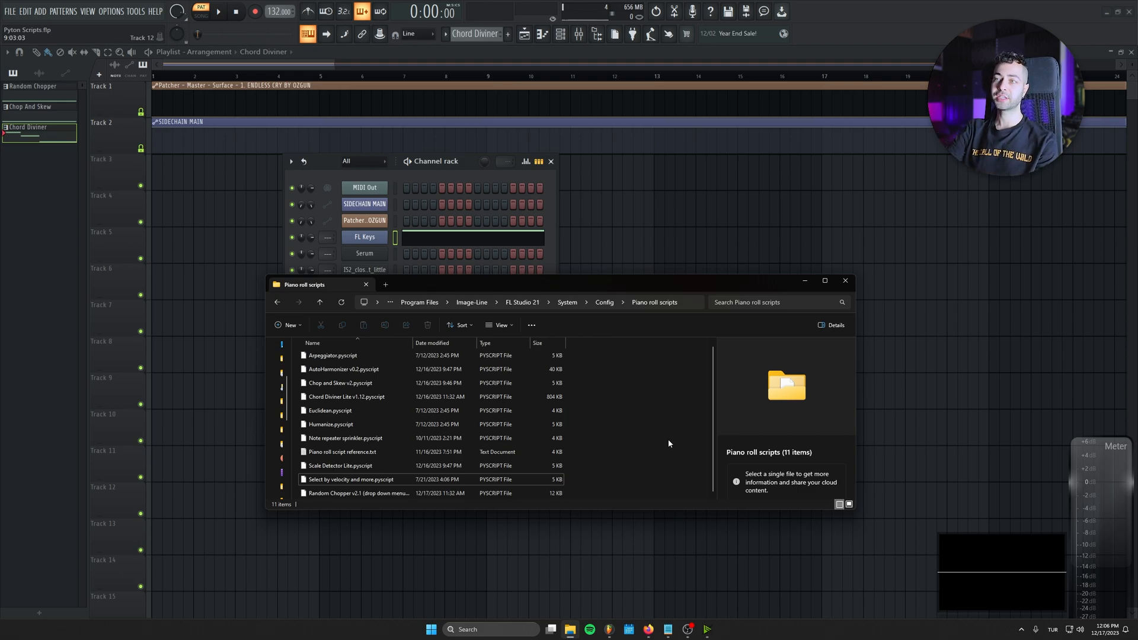
{"action": "mouse_move", "coordinate": [633, 364]}
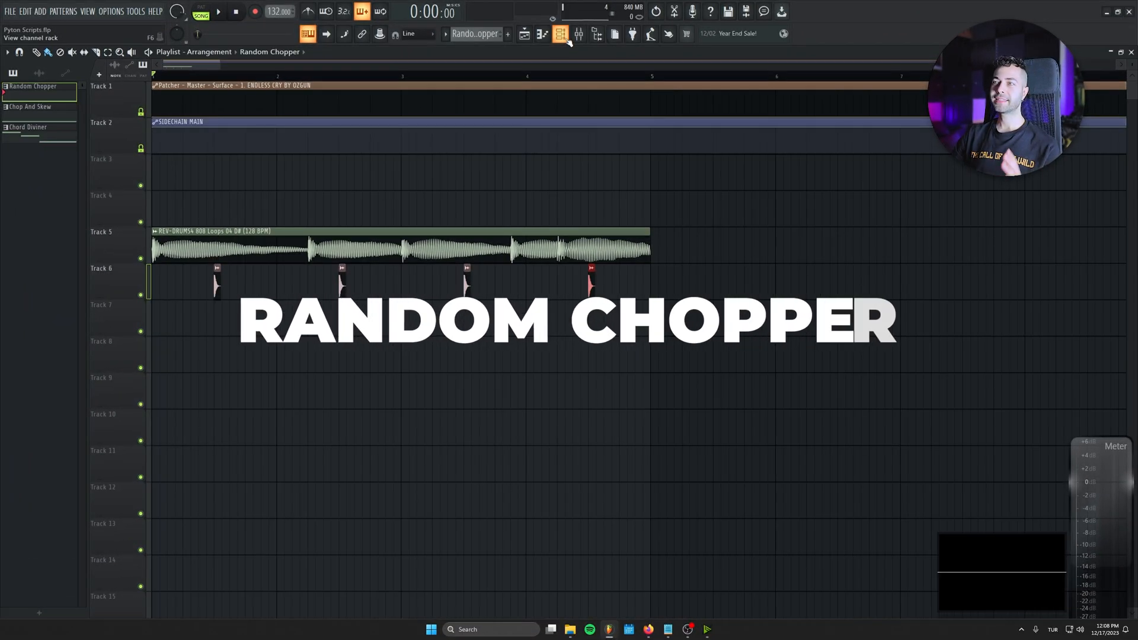
Show the IS2_closed_hat_little channel's single long note in the piano roll.
{"action": "left_click", "coordinate": [558, 33]}
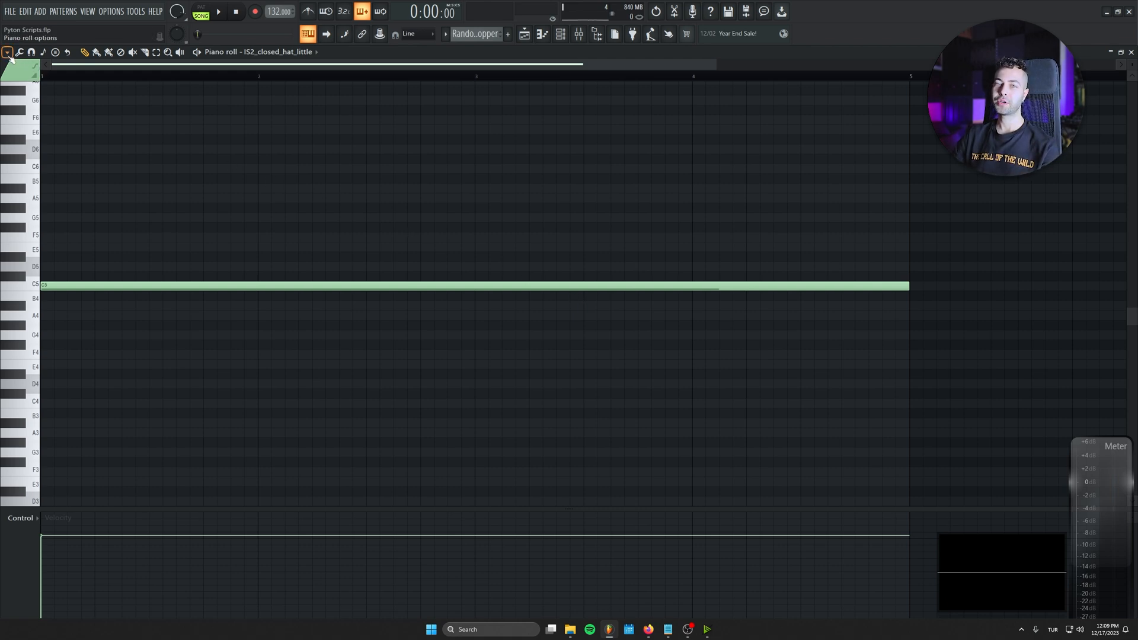
Launch Random Chopper v2.1 from the piano roll's Tools > Scripts menu on the hi-hat note.
{"action": "left_click", "coordinate": [7, 51]}
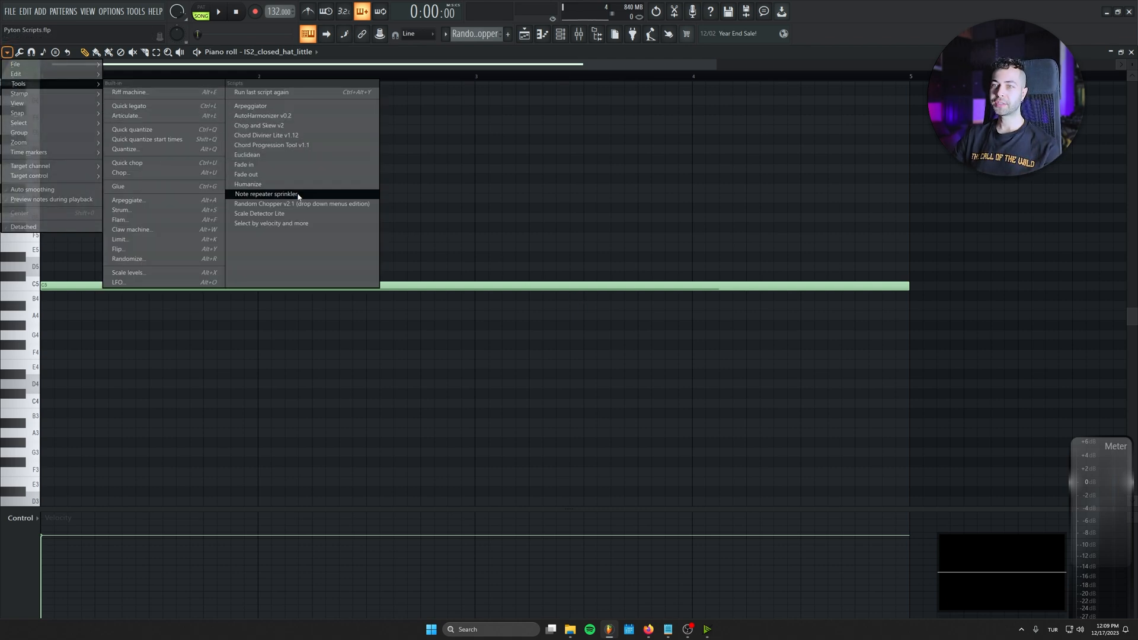
{"action": "left_click", "coordinate": [301, 204]}
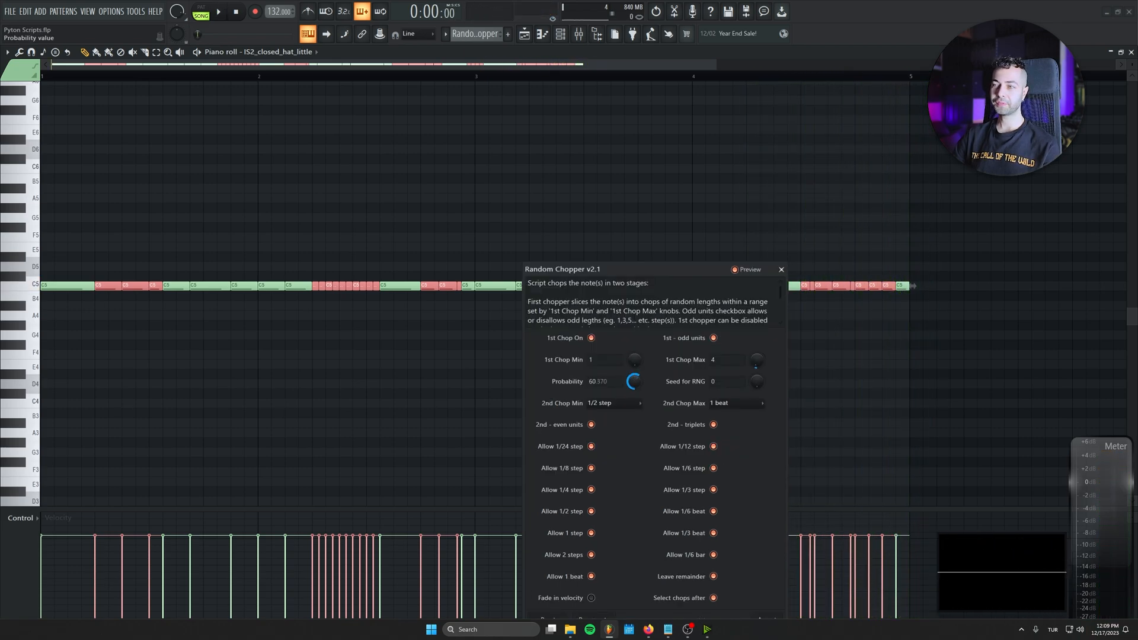
Set chop Probability to about 43, move the script window aside and accept the chopped hi-hat.
{"action": "left_click_drag", "start_coordinate": [633, 381], "coordinate": [633, 384]}
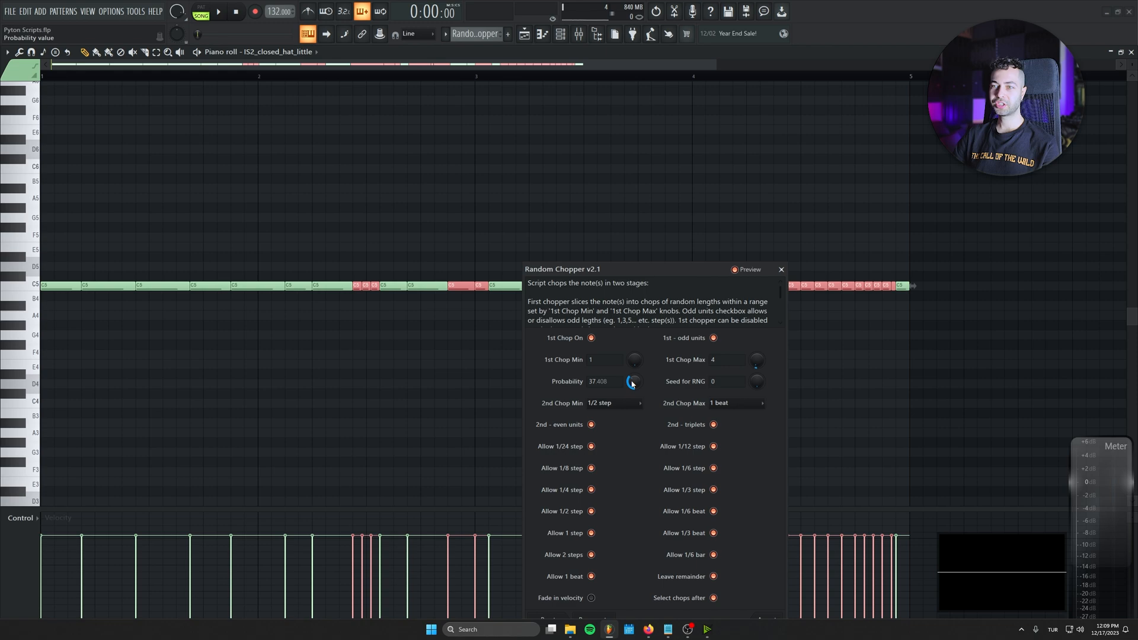
{"action": "left_click_drag", "start_coordinate": [631, 381], "coordinate": [633, 377]}
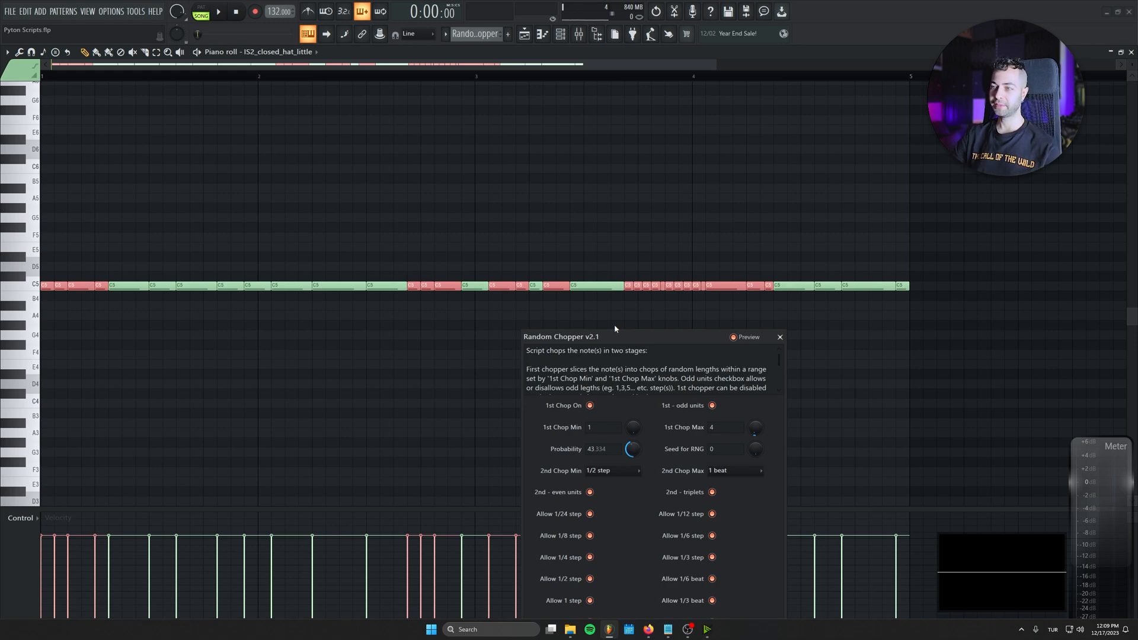
{"action": "left_click_drag", "start_coordinate": [615, 337], "coordinate": [667, 291]}
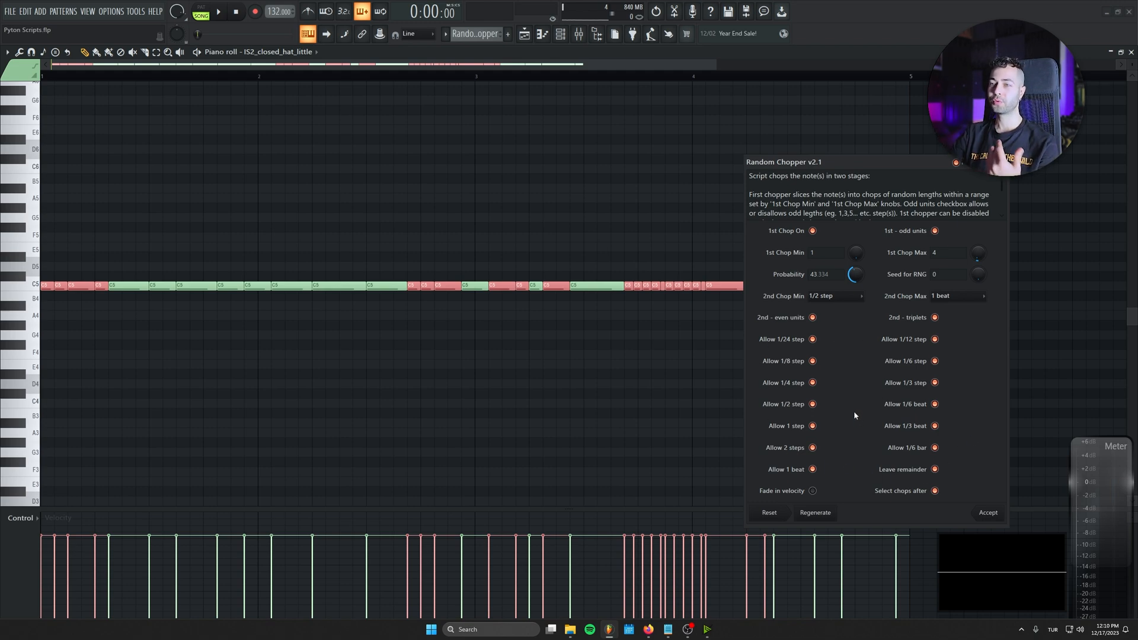
{"action": "left_click", "coordinate": [218, 12]}
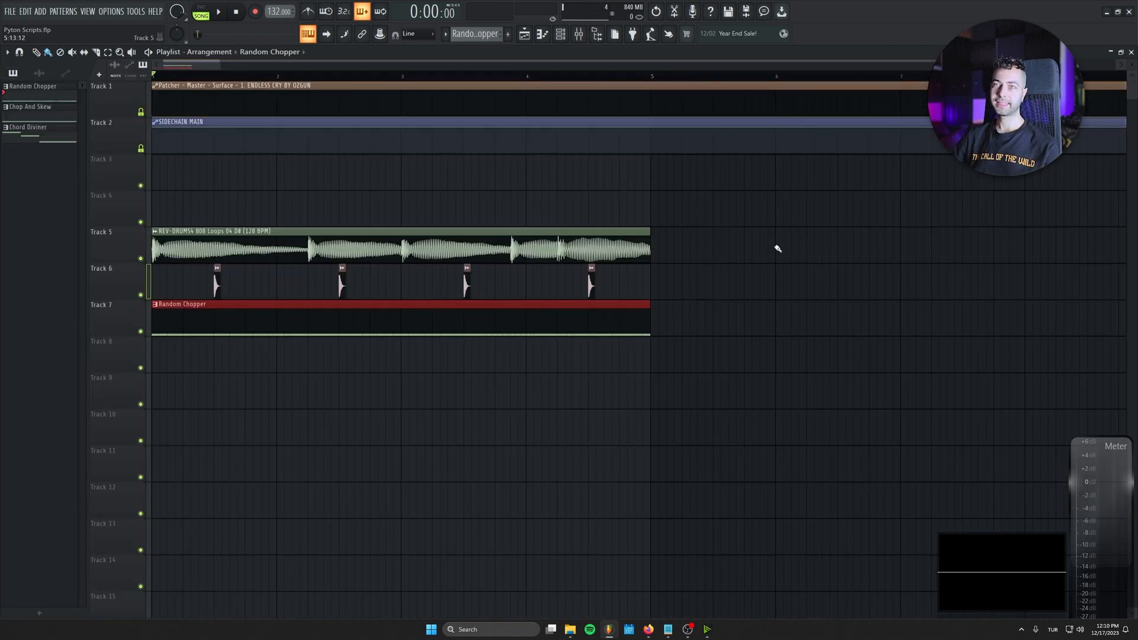
Switch to Chop And Skew, place its pattern on track 9 and show its long Serum note.
{"action": "left_click", "coordinate": [218, 12]}
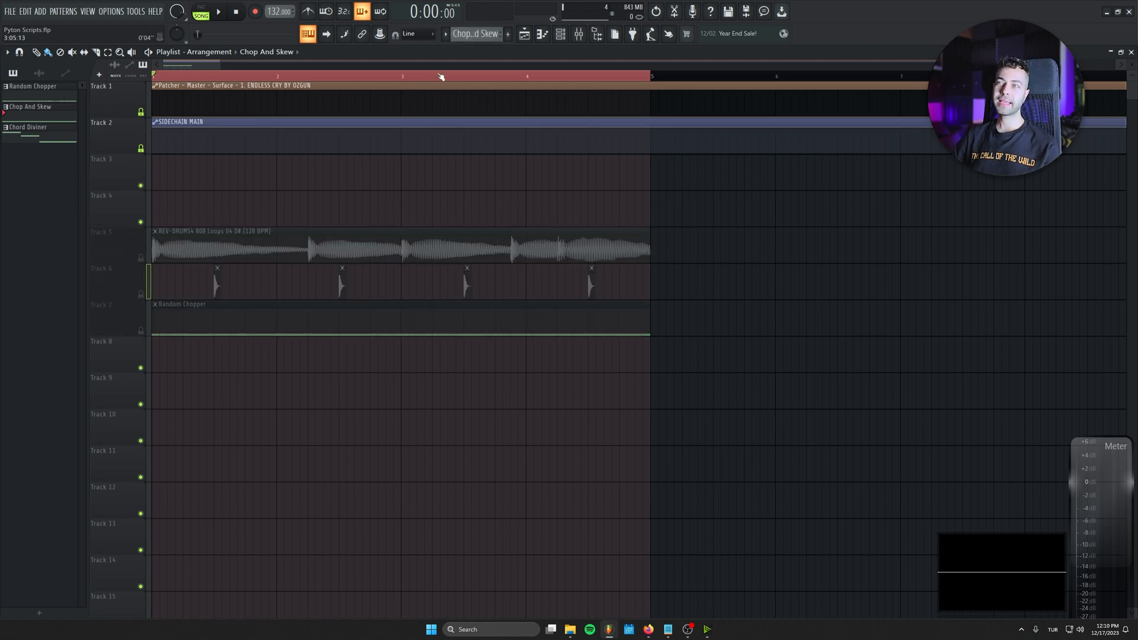
{"action": "left_click", "coordinate": [273, 394]}
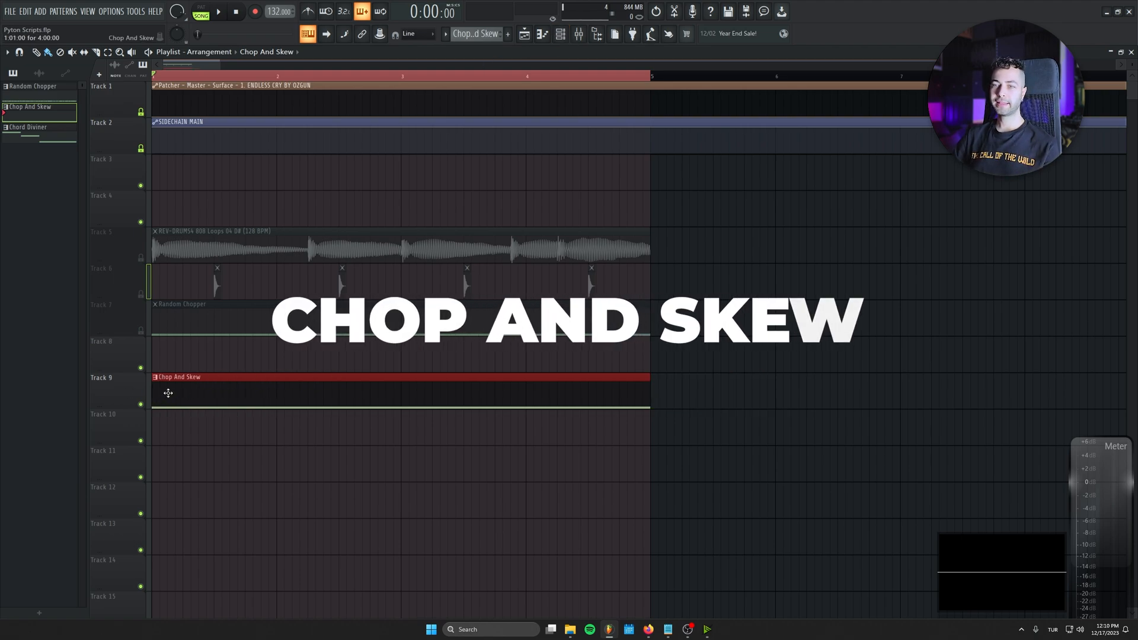
{"action": "left_click", "coordinate": [558, 35]}
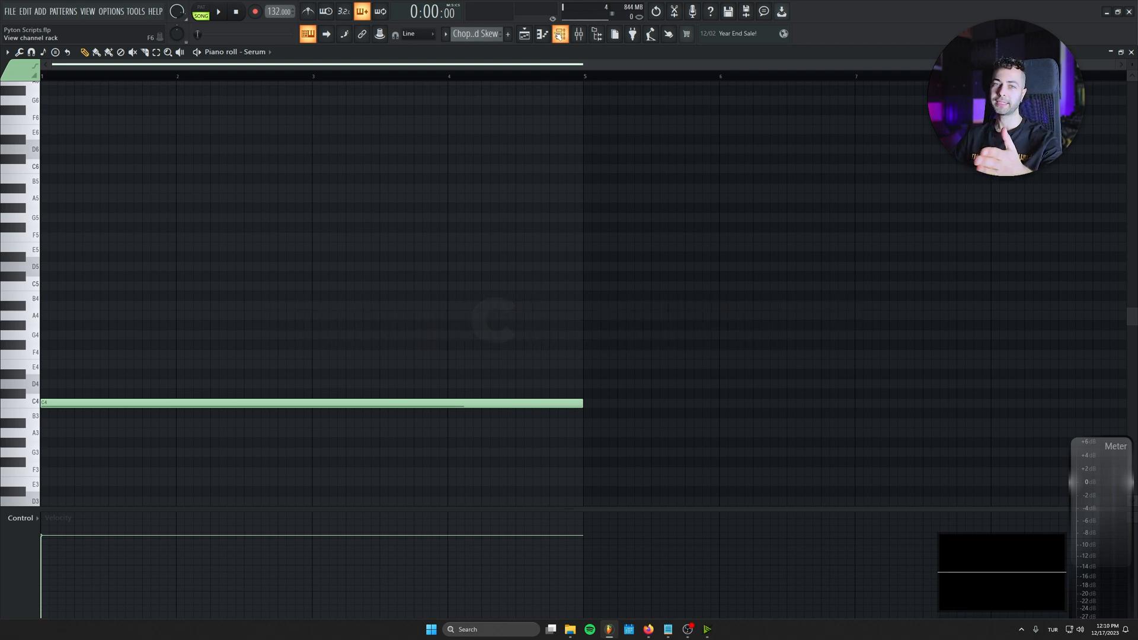
Launch Chop and Skew v2 from Tools > Scripts, splitting the Serum note into eight chops.
{"action": "left_click", "coordinate": [541, 34]}
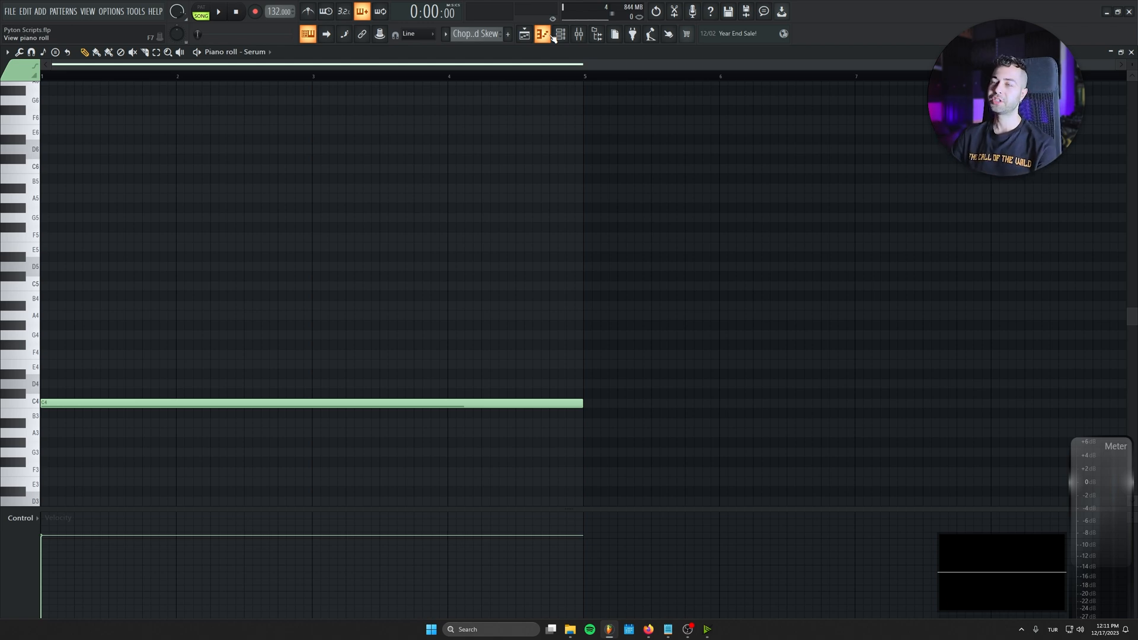
{"action": "left_click", "coordinate": [7, 52]}
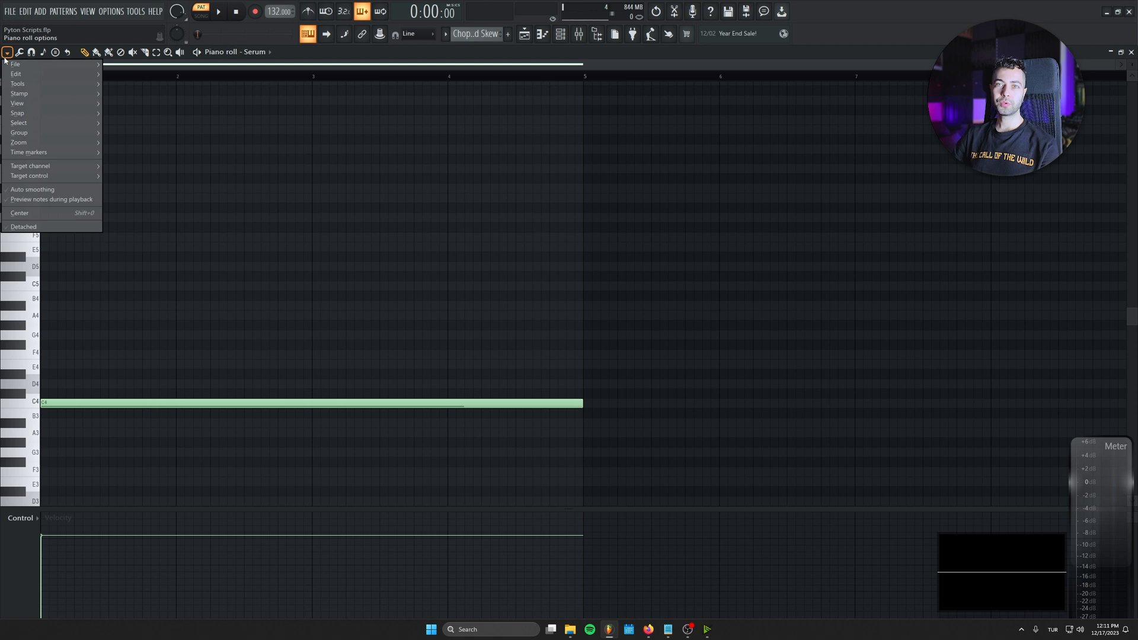
{"action": "left_click", "coordinate": [18, 83]}
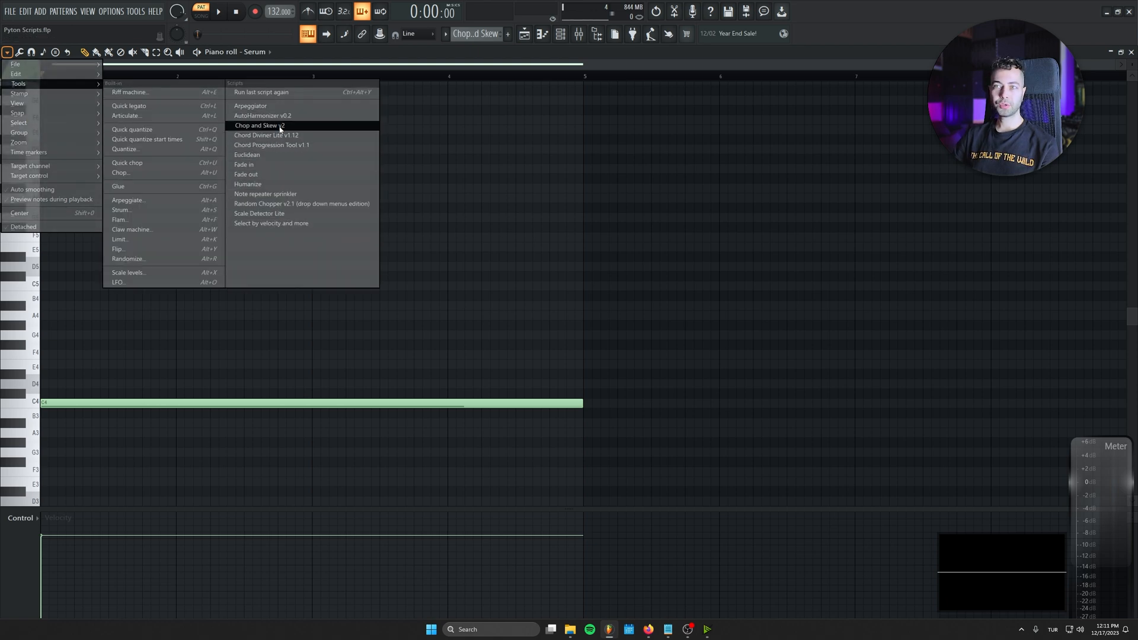
{"action": "left_click", "coordinate": [258, 124]}
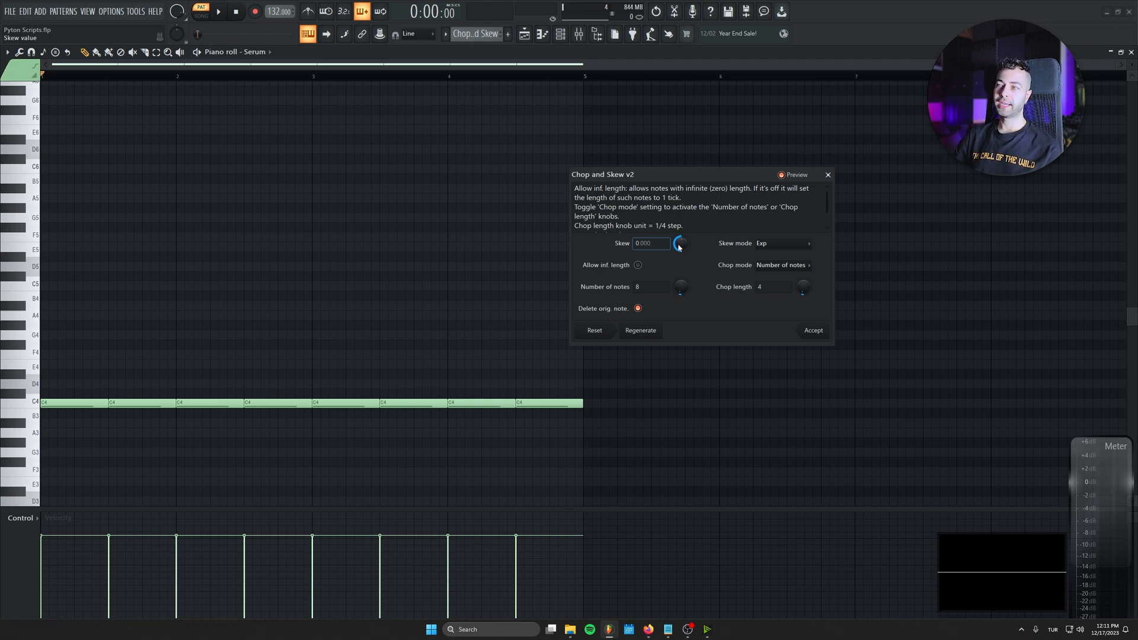
Raise Number of notes to 32 and set Skew near 0.459 so chops tighten toward the end.
{"action": "left_click_drag", "start_coordinate": [679, 243], "coordinate": [679, 250]}
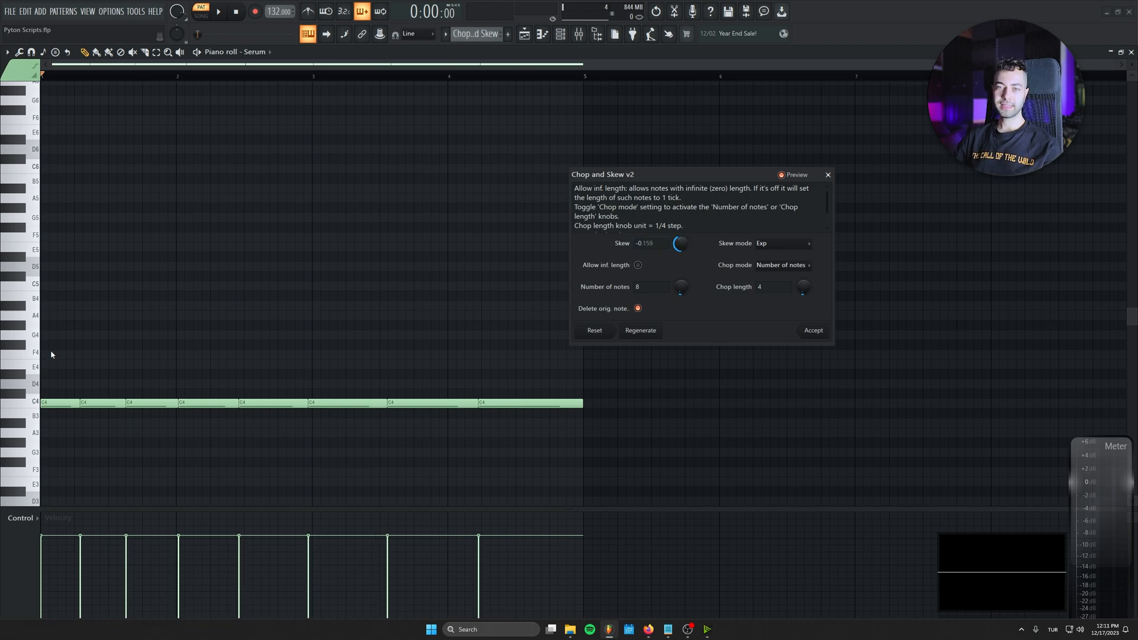
{"action": "mouse_move", "coordinate": [678, 301]}
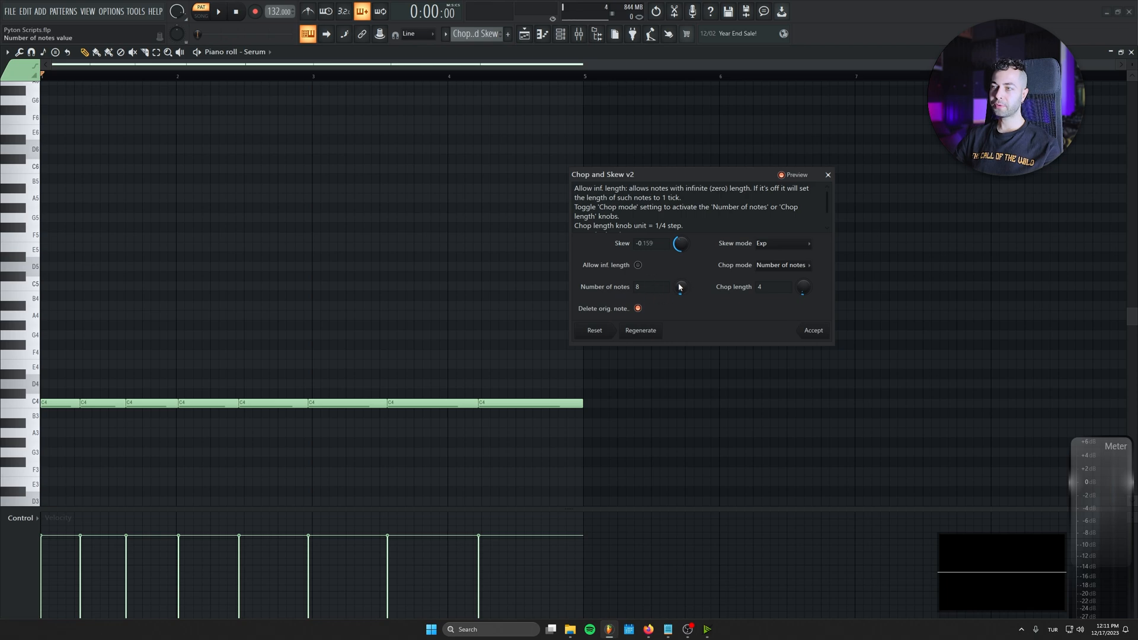
{"action": "left_click_drag", "start_coordinate": [679, 286], "coordinate": [679, 261]}
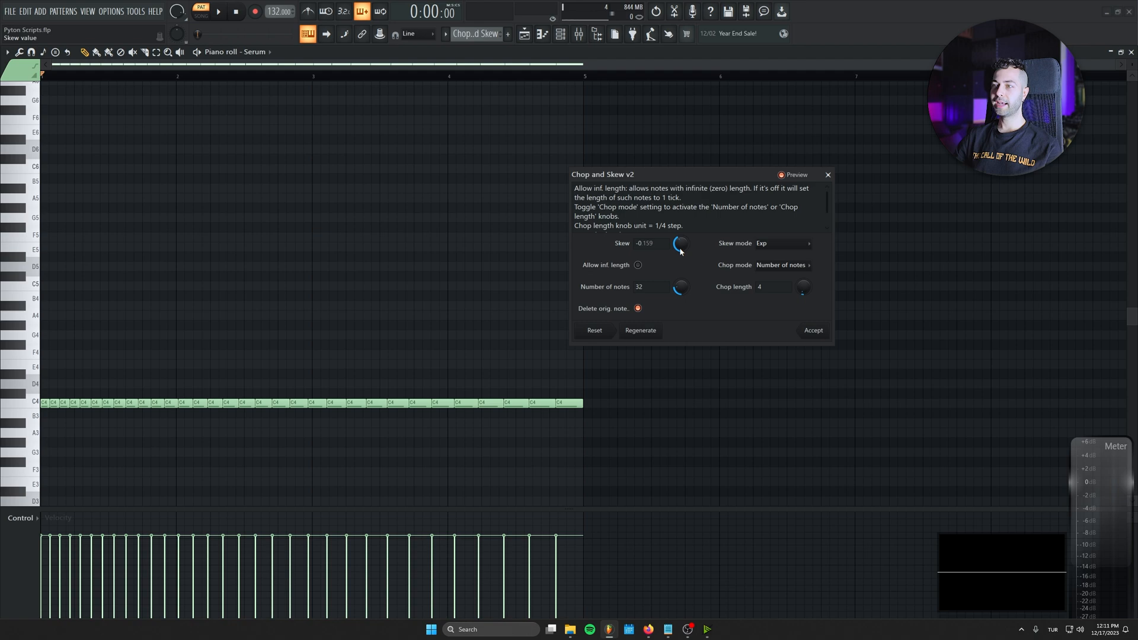
{"action": "left_click_drag", "start_coordinate": [678, 242], "coordinate": [678, 250]}
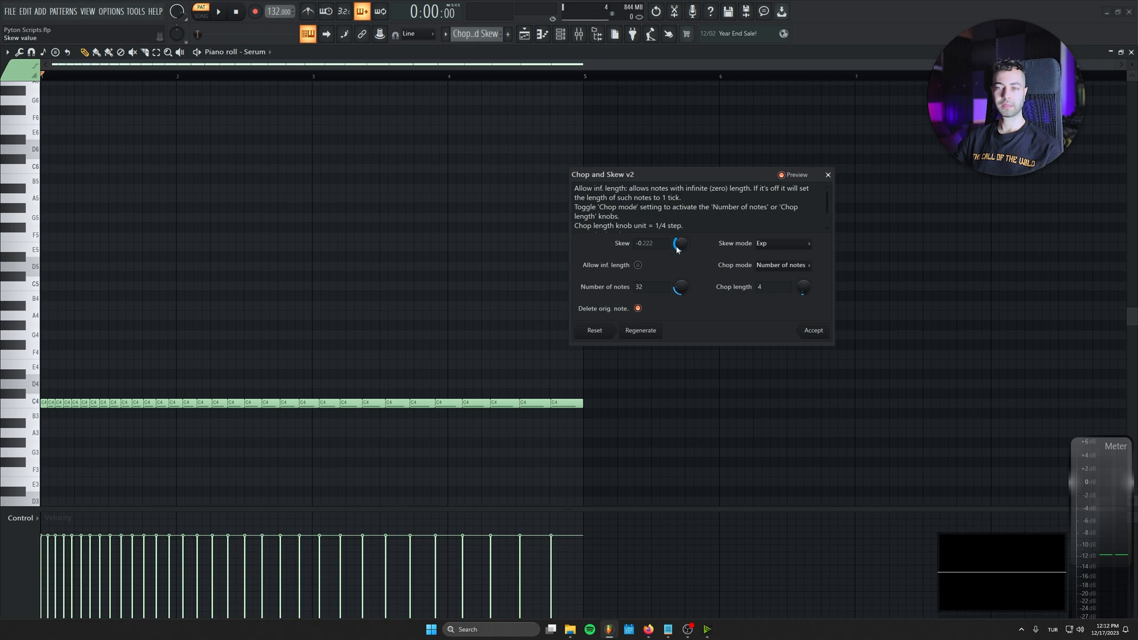
{"action": "left_click_drag", "start_coordinate": [678, 243], "coordinate": [678, 250]}
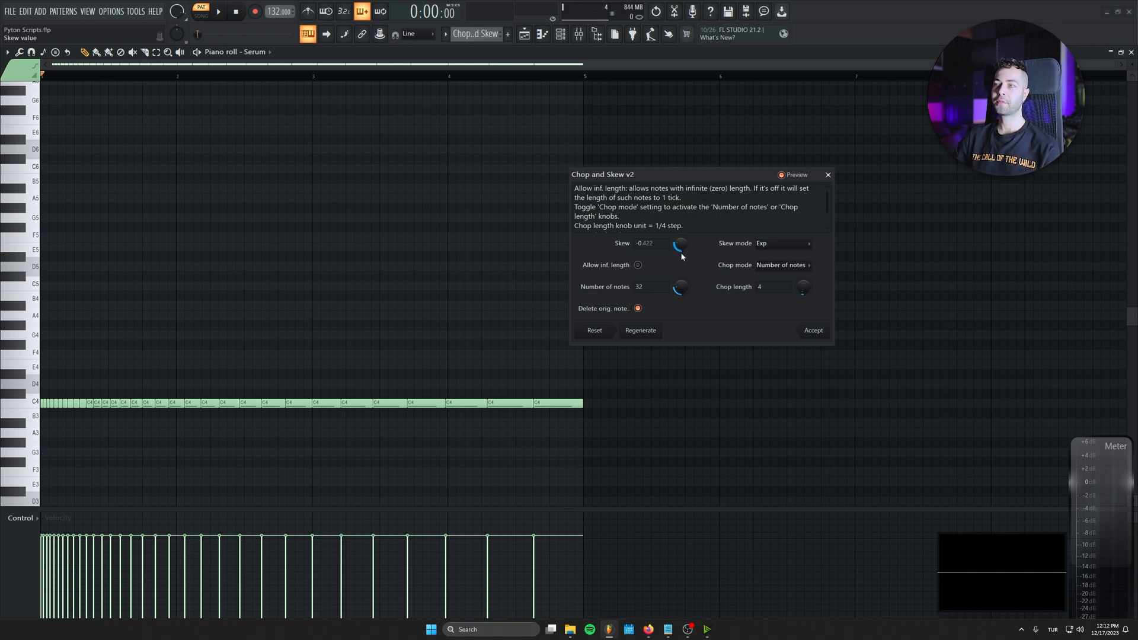
{"action": "mouse_move", "coordinate": [681, 254]}
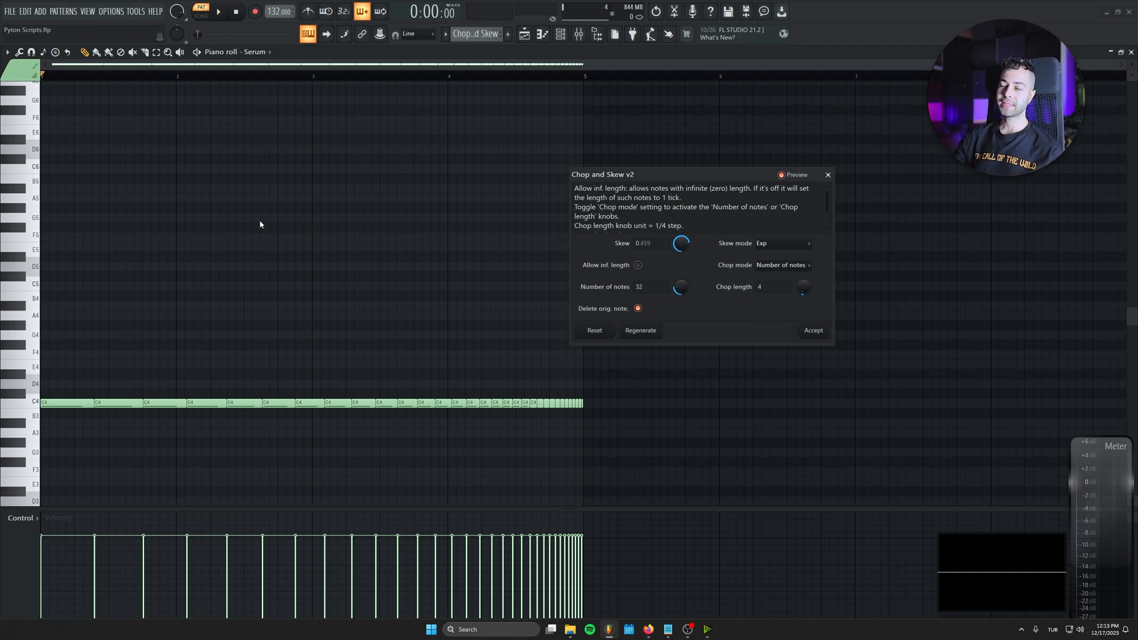
{"action": "mouse_move", "coordinate": [724, 250]}
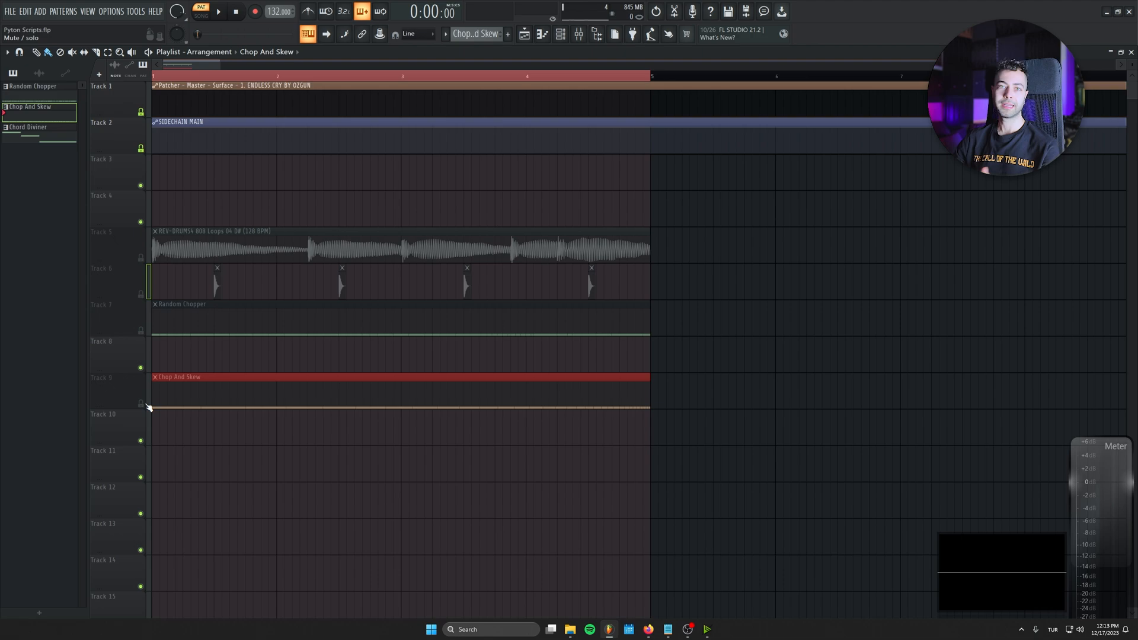
Select the Chord Diviner arrangement showing the three-note FL Keys bassline.
{"action": "left_click", "coordinate": [27, 127]}
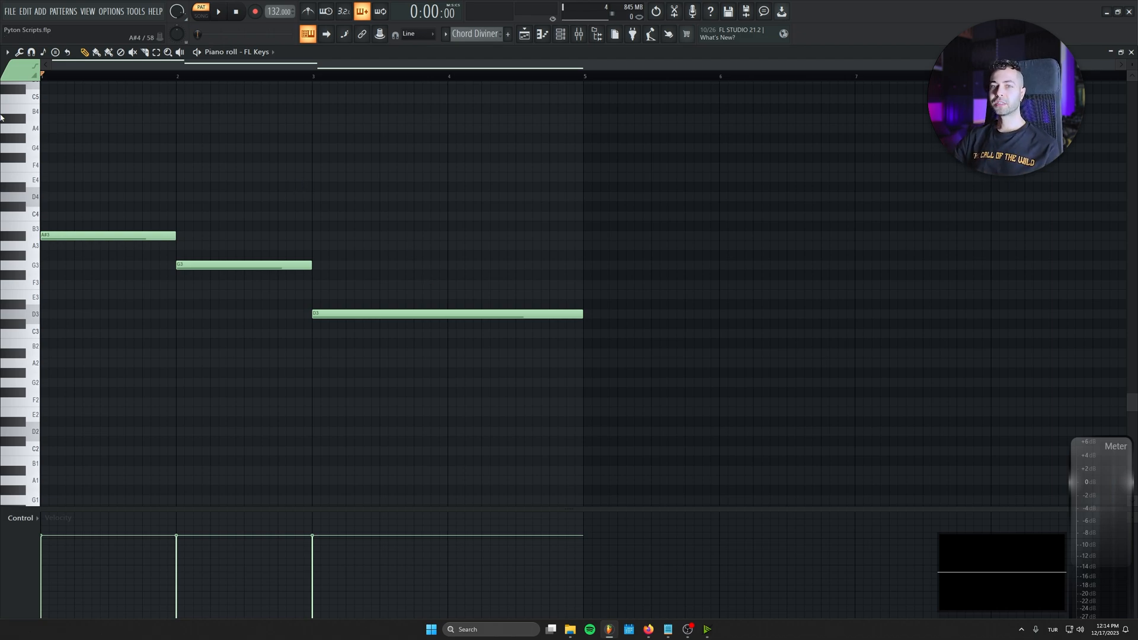
Audition the bassline, then launch Chord Diviner Lite v1.12 to label it Bbmaj, Gmin, Dmin in D minor.
{"action": "left_click", "coordinate": [201, 13]}
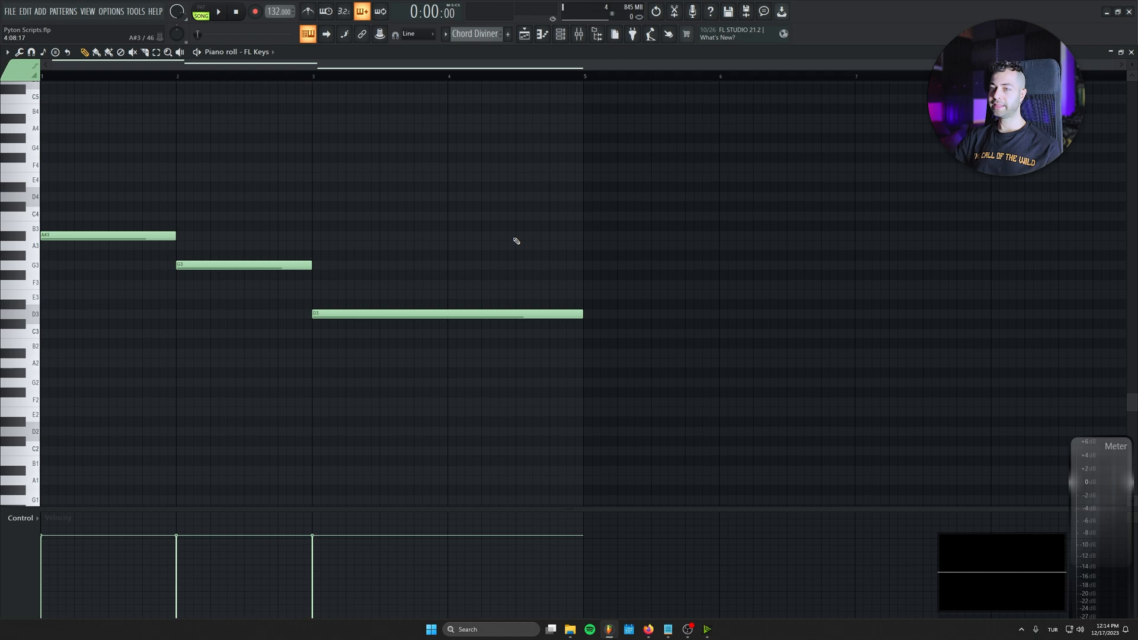
{"action": "left_click", "coordinate": [218, 12]}
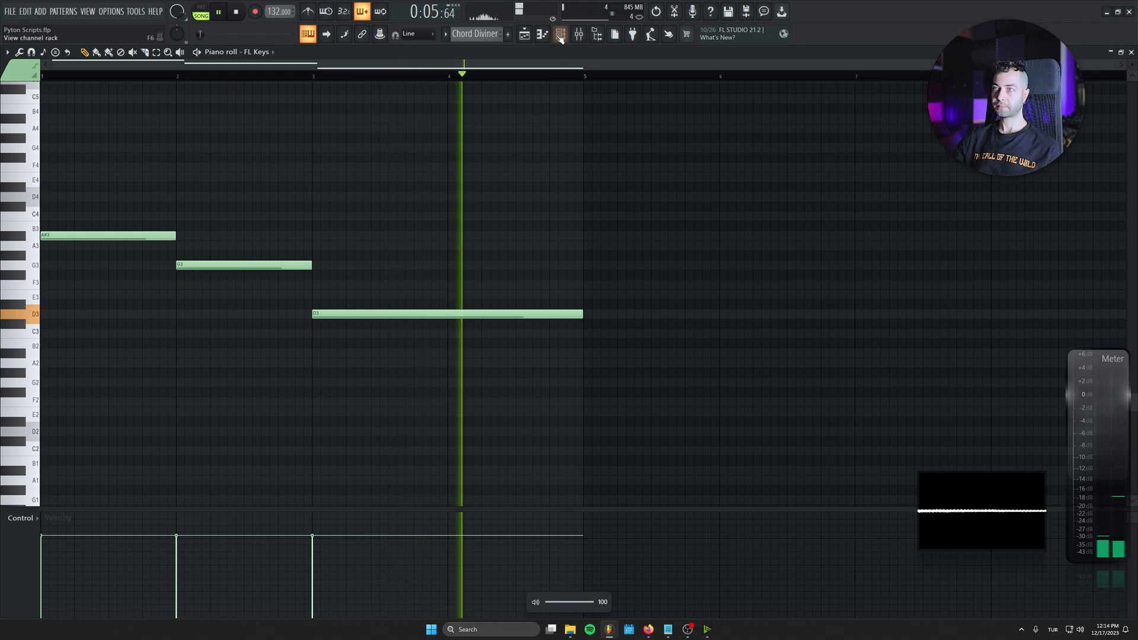
{"action": "left_click", "coordinate": [558, 33]}
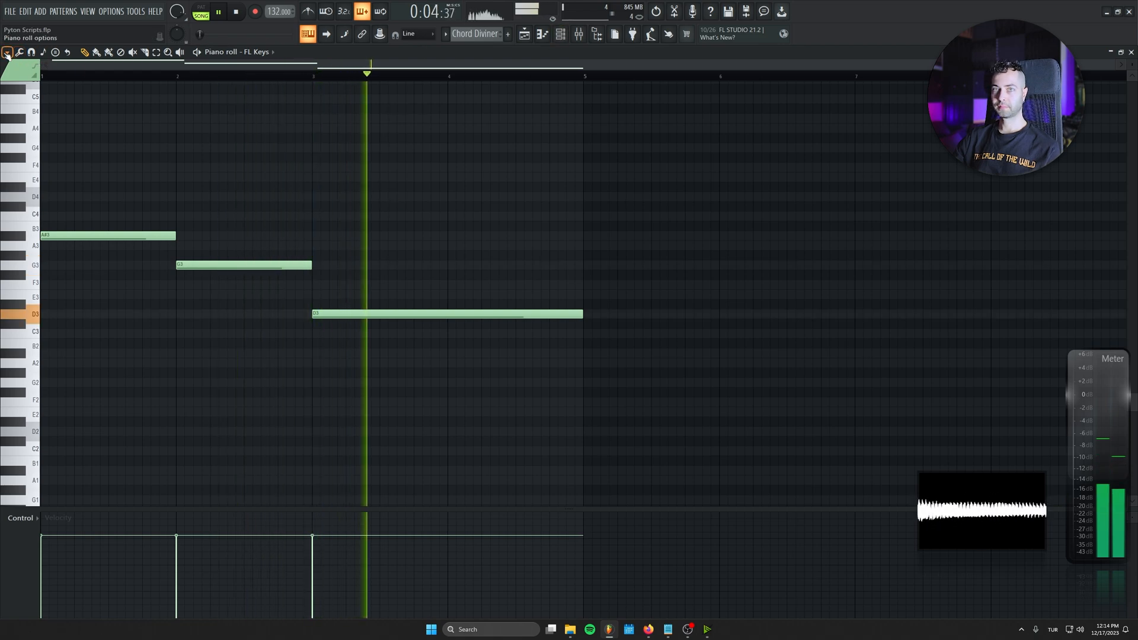
{"action": "left_click", "coordinate": [7, 52]}
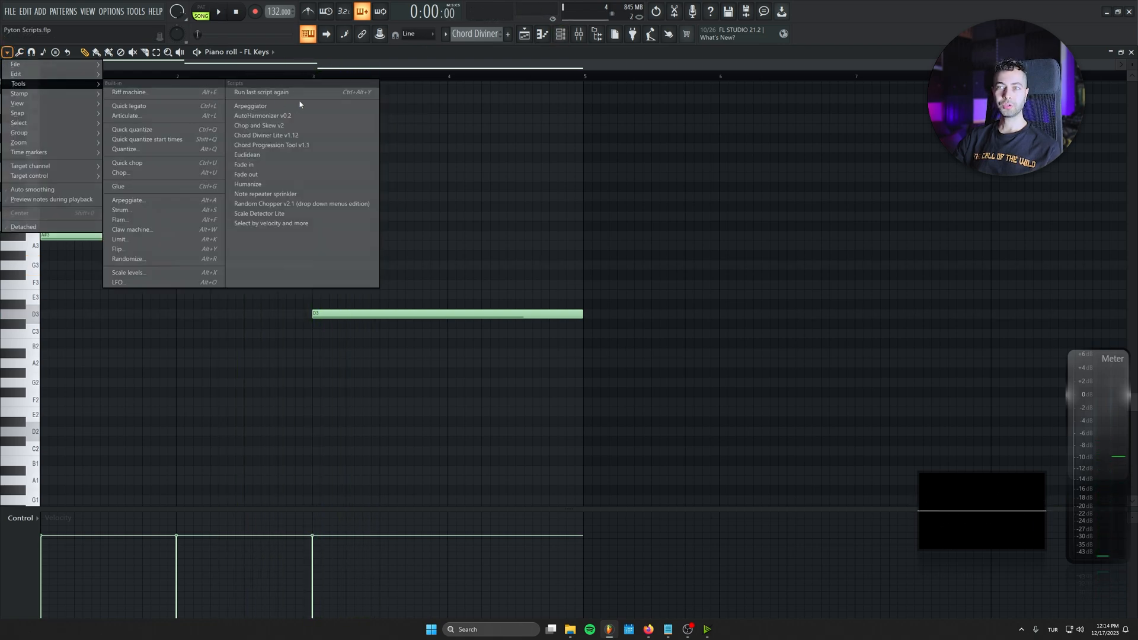
{"action": "mouse_move", "coordinate": [265, 135]}
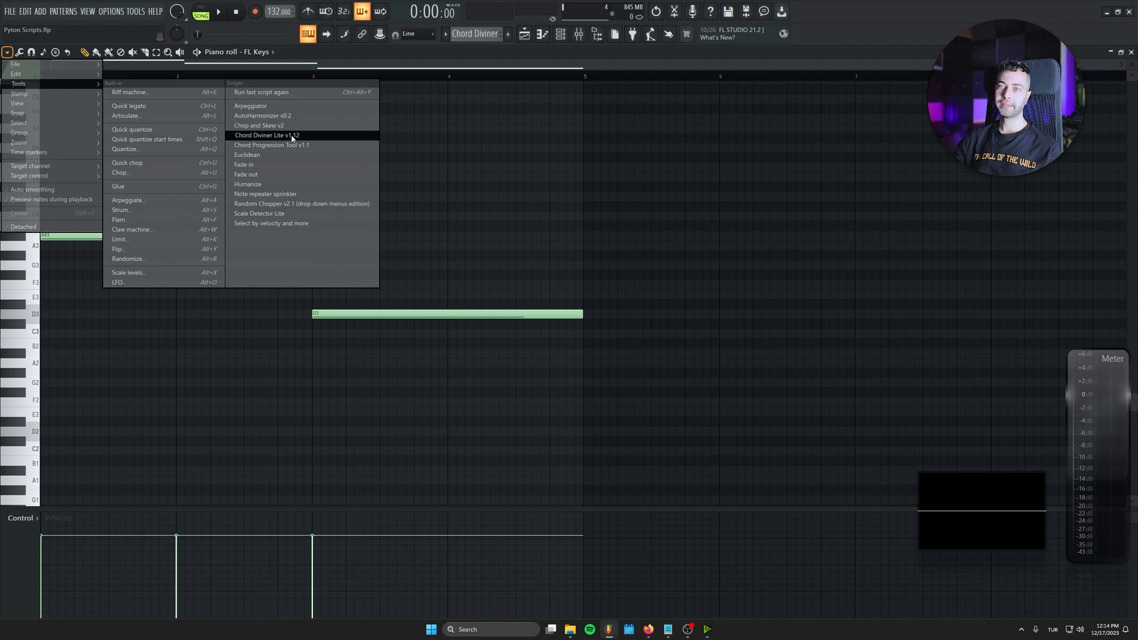
{"action": "left_click", "coordinate": [266, 135]}
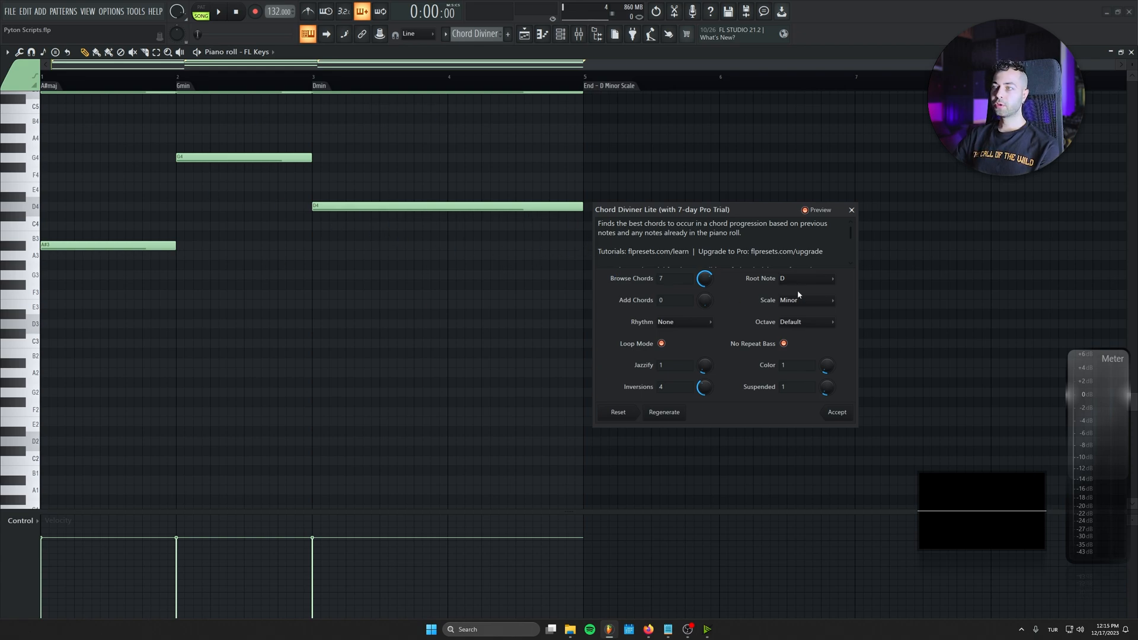
{"action": "left_click", "coordinate": [806, 277]}
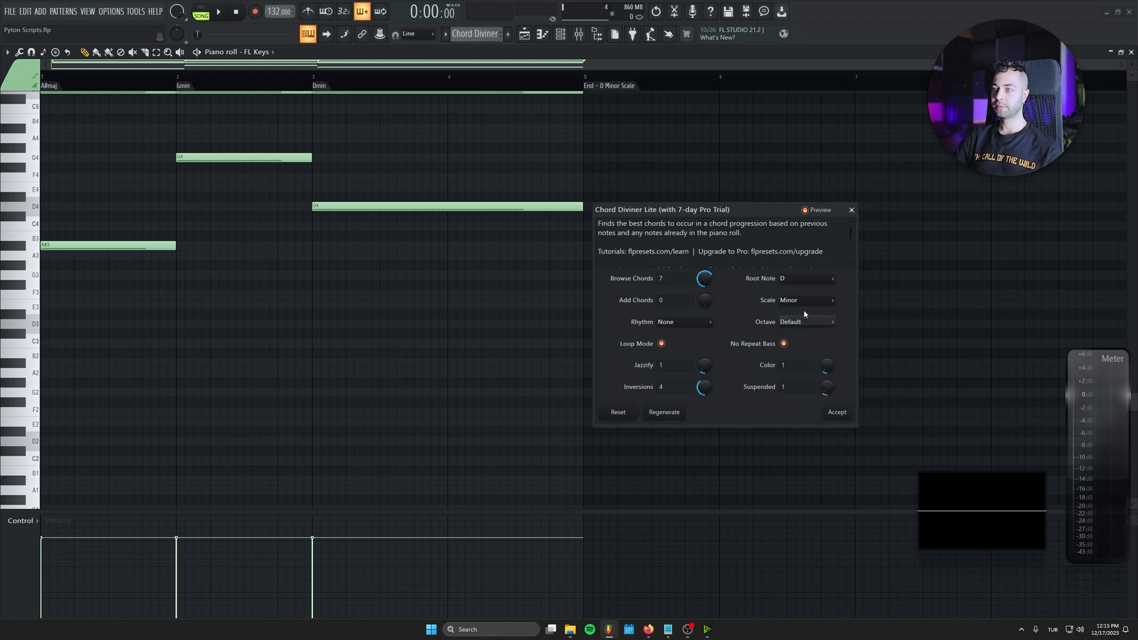
{"action": "left_click", "coordinate": [802, 300]}
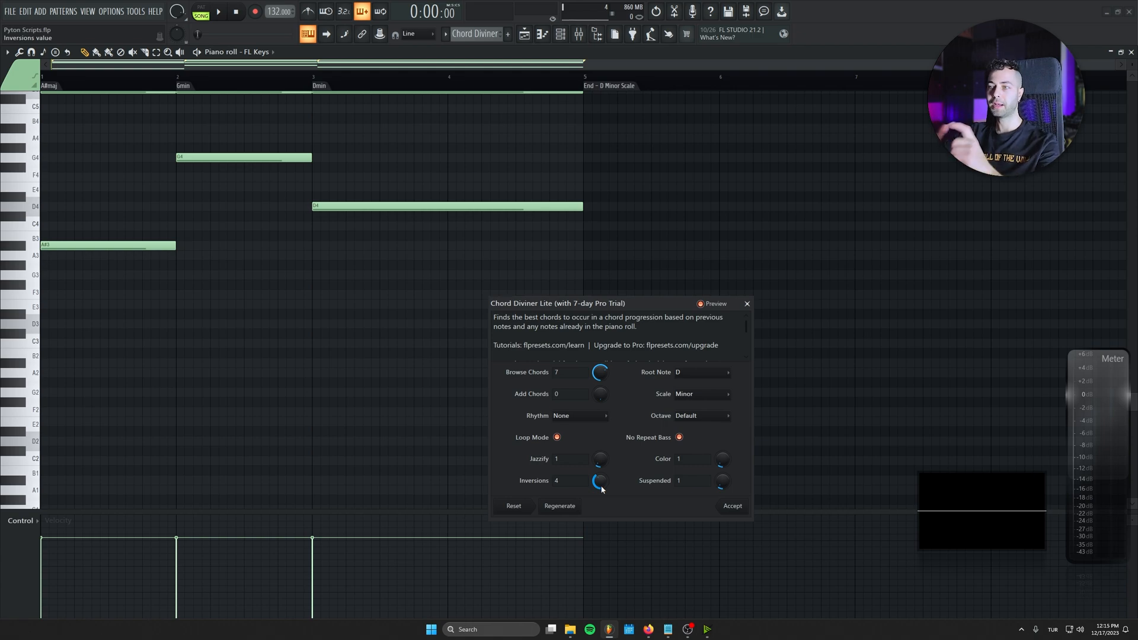
{"action": "left_click_drag", "start_coordinate": [558, 302], "coordinate": [417, 274]}
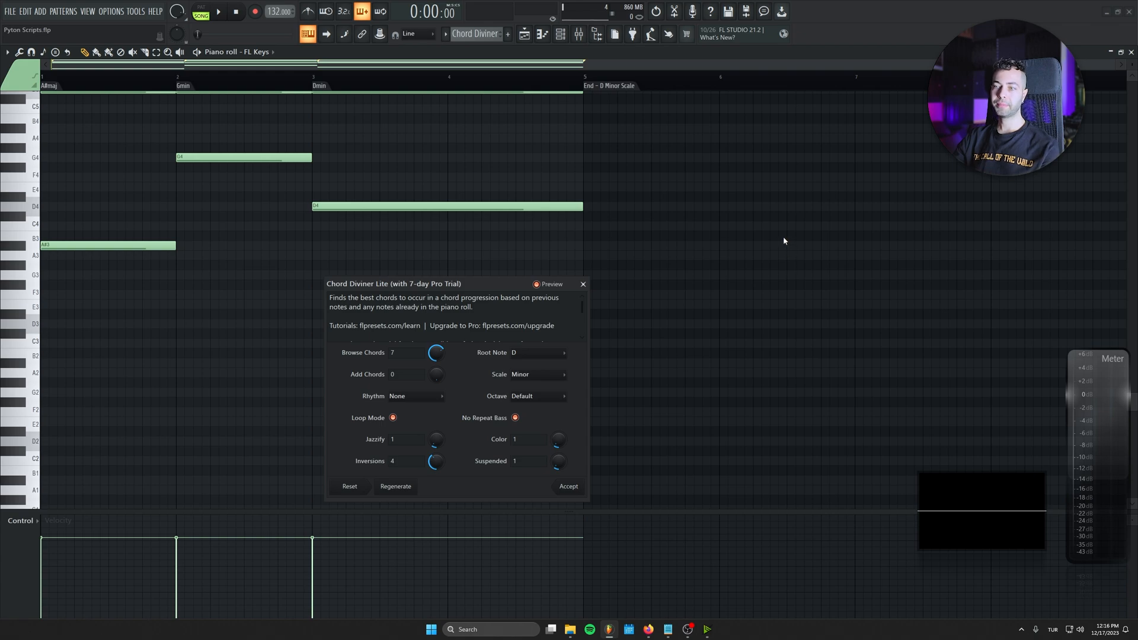
Dismiss the dialog and run the last script again to add full chord voicings above the bass.
{"action": "left_click", "coordinate": [582, 283]}
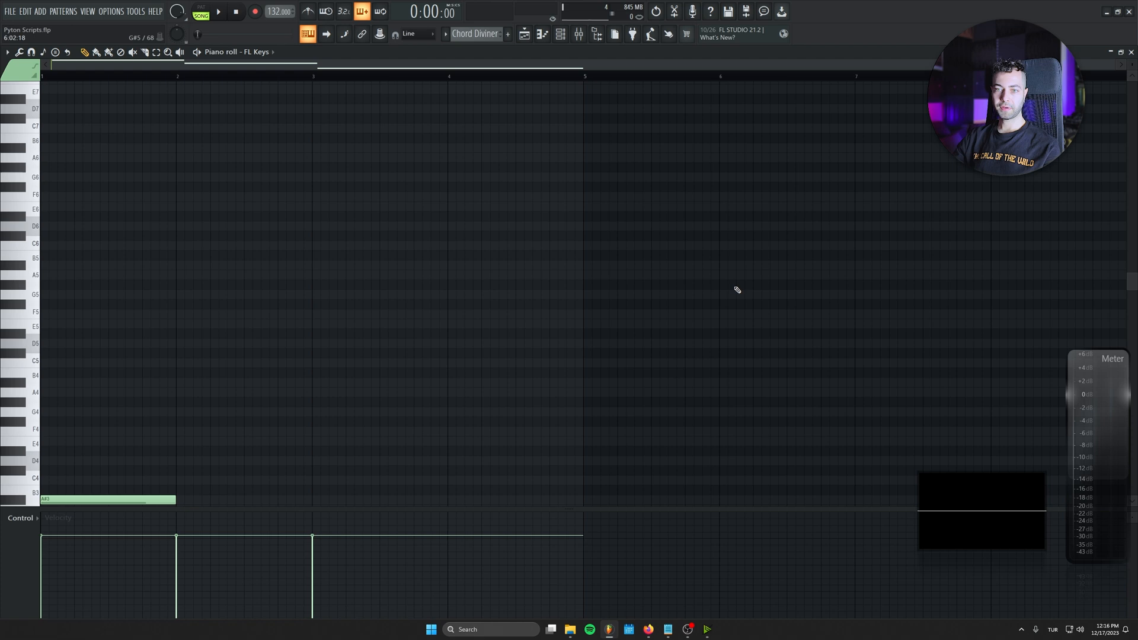
{"action": "left_click", "coordinate": [7, 51]}
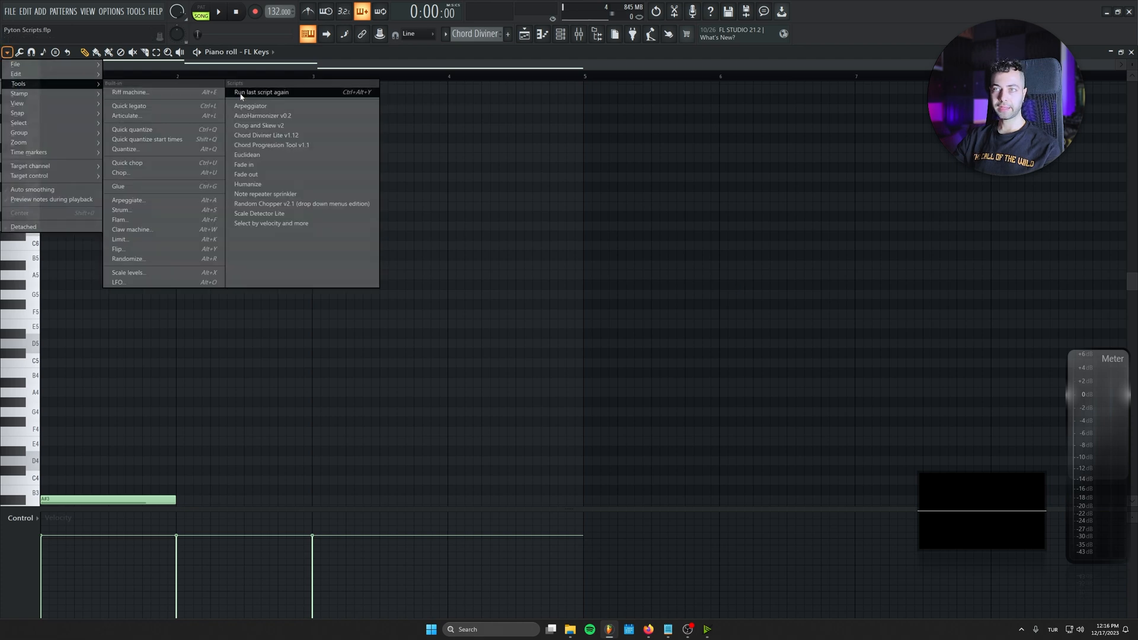
{"action": "left_click", "coordinate": [267, 135]}
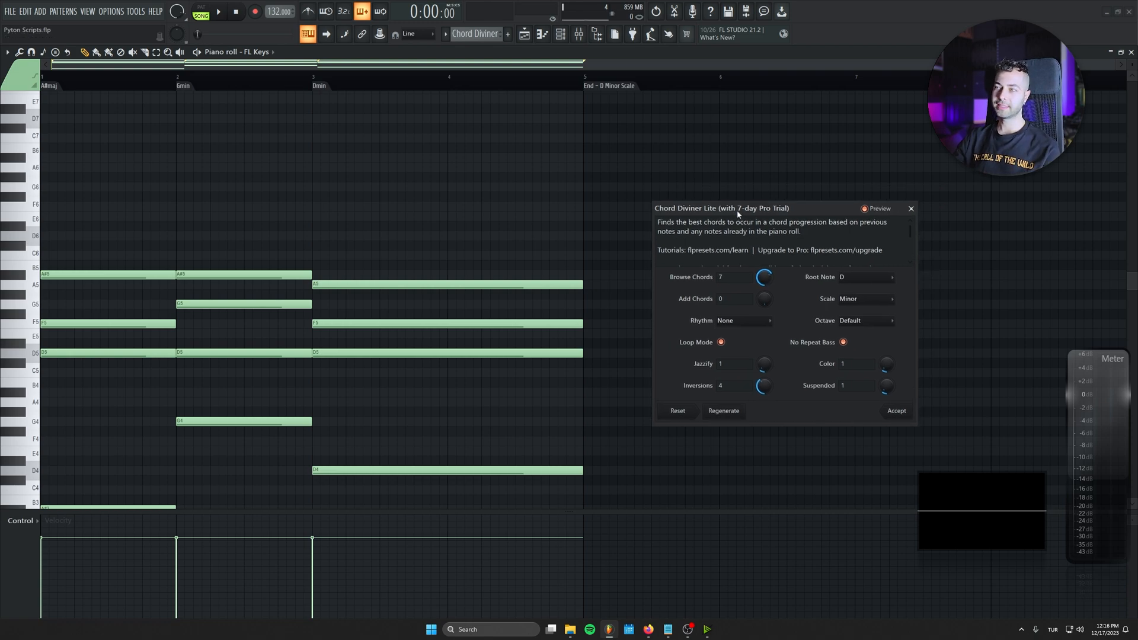
Reposition the Chord Diviner window slightly lower on screen.
{"action": "left_click_drag", "start_coordinate": [736, 208], "coordinate": [736, 226]}
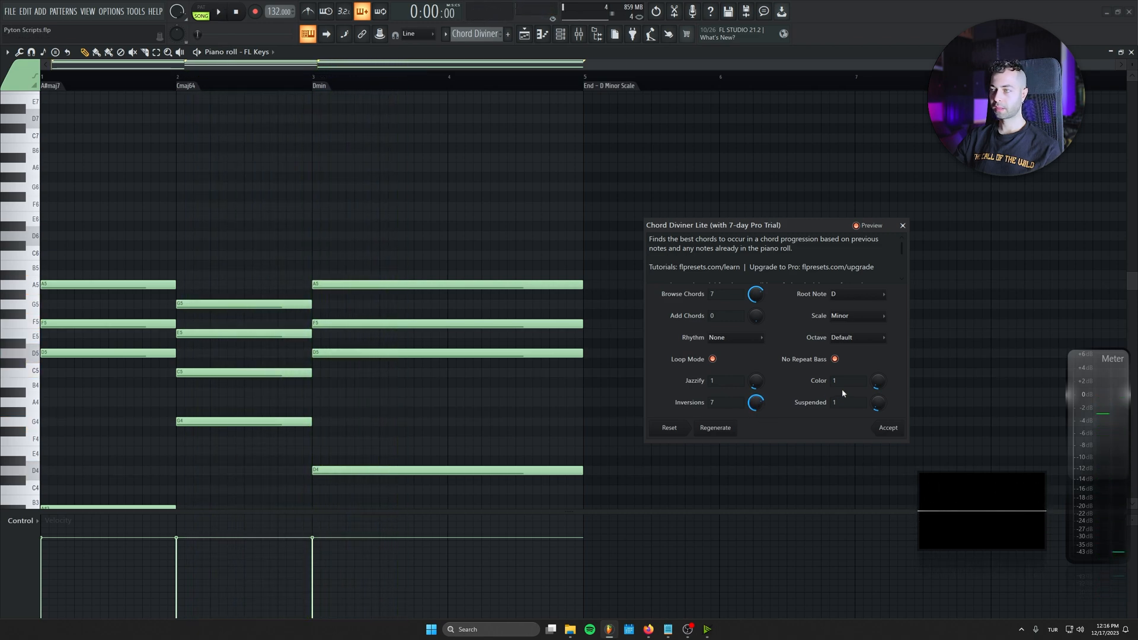
{"action": "mouse_move", "coordinate": [821, 339]}
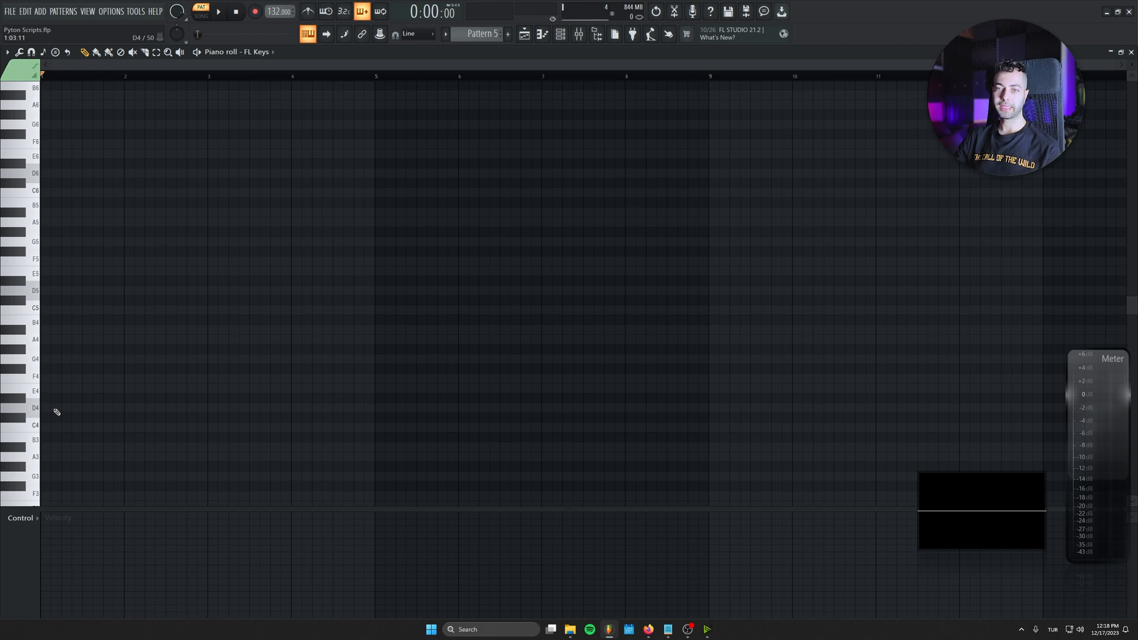
Draw a full-bar D4 bass note plus further bass notes, then bring up the piano-roll Scripts list.
{"action": "left_click_drag", "start_coordinate": [43, 406], "coordinate": [119, 407]}
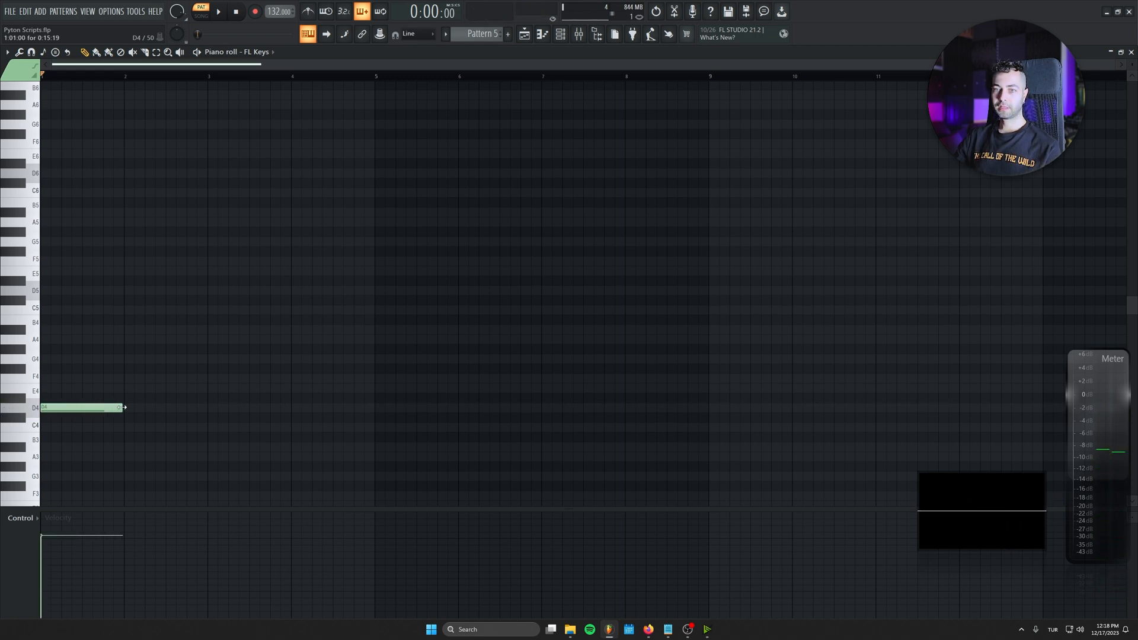
{"action": "left_click_drag", "start_coordinate": [121, 407], "coordinate": [321, 406]}
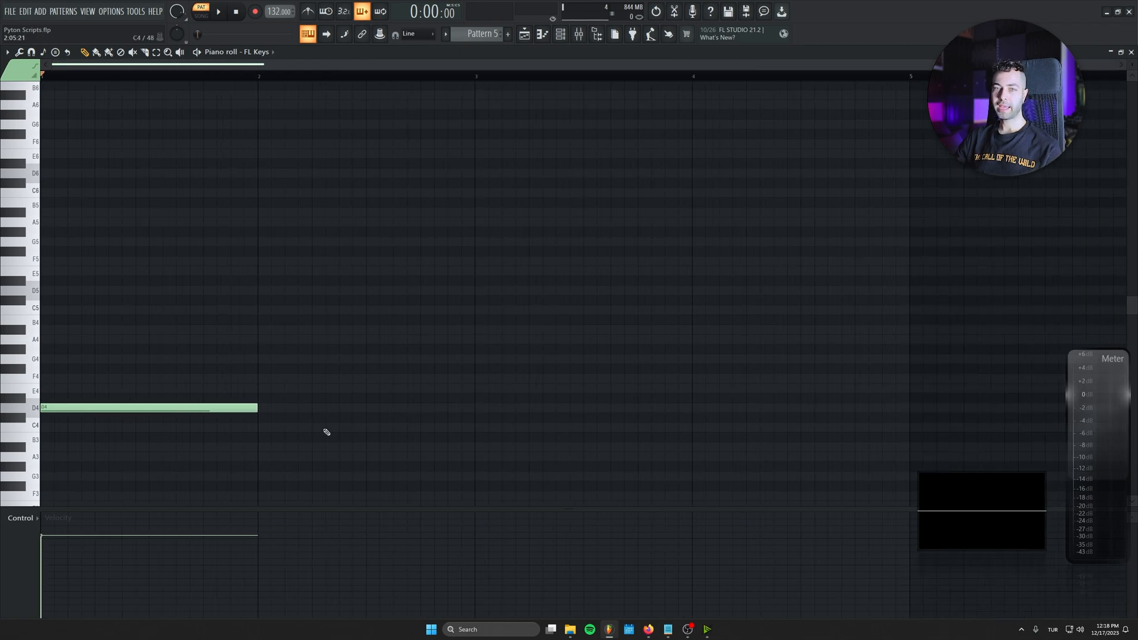
{"action": "scroll", "scroll_direction": "down", "scroll_amount": 3}
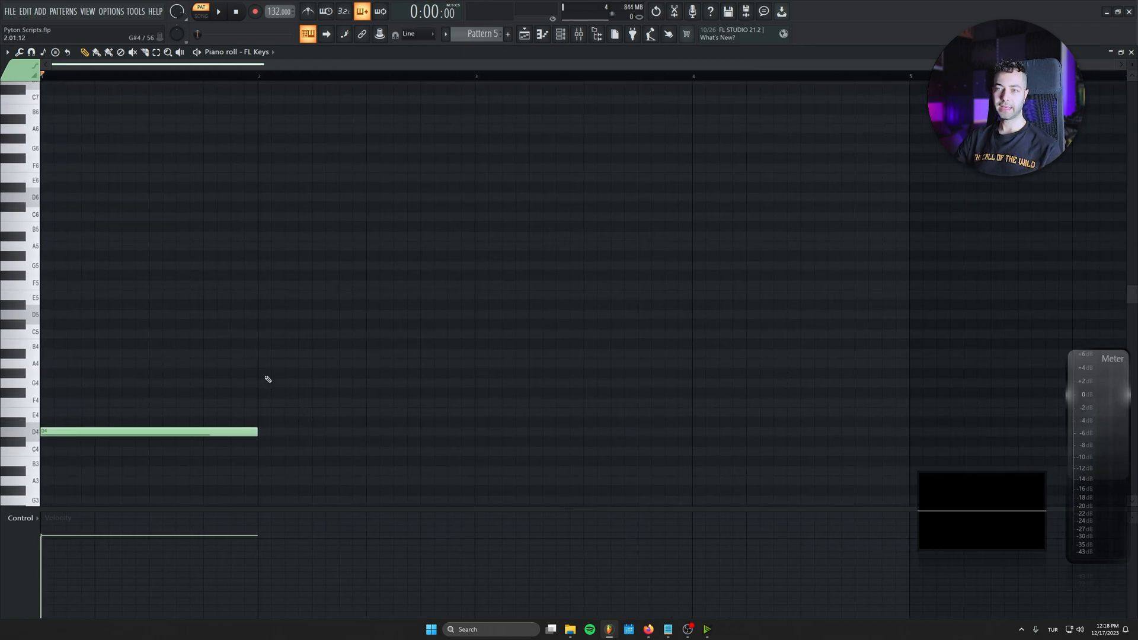
{"action": "left_click", "coordinate": [363, 353]}
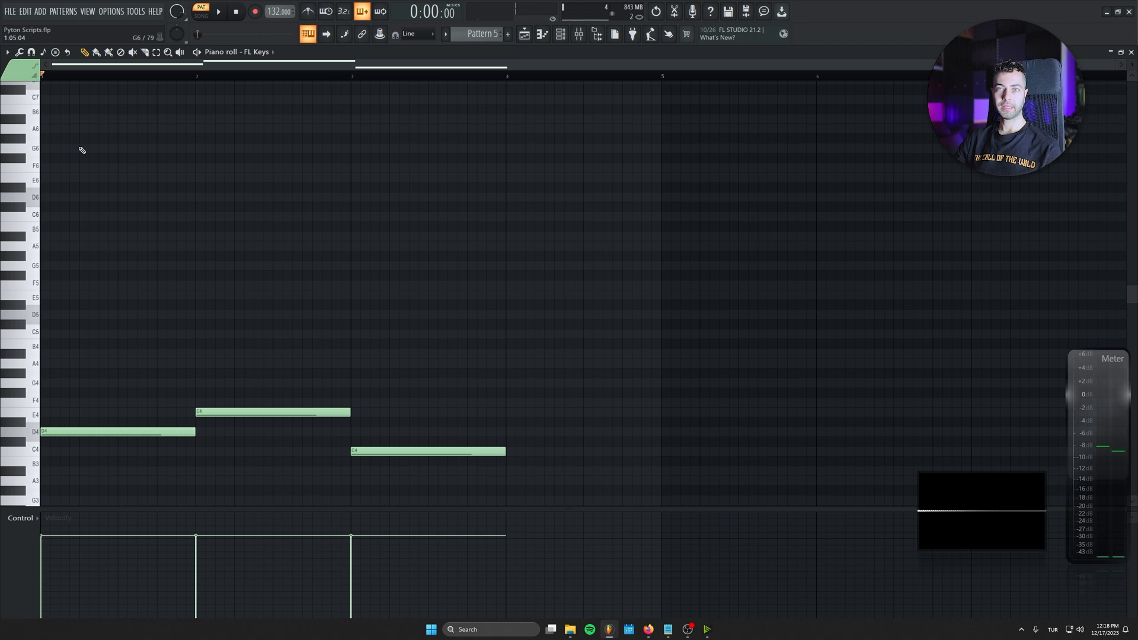
{"action": "left_click", "coordinate": [7, 51]}
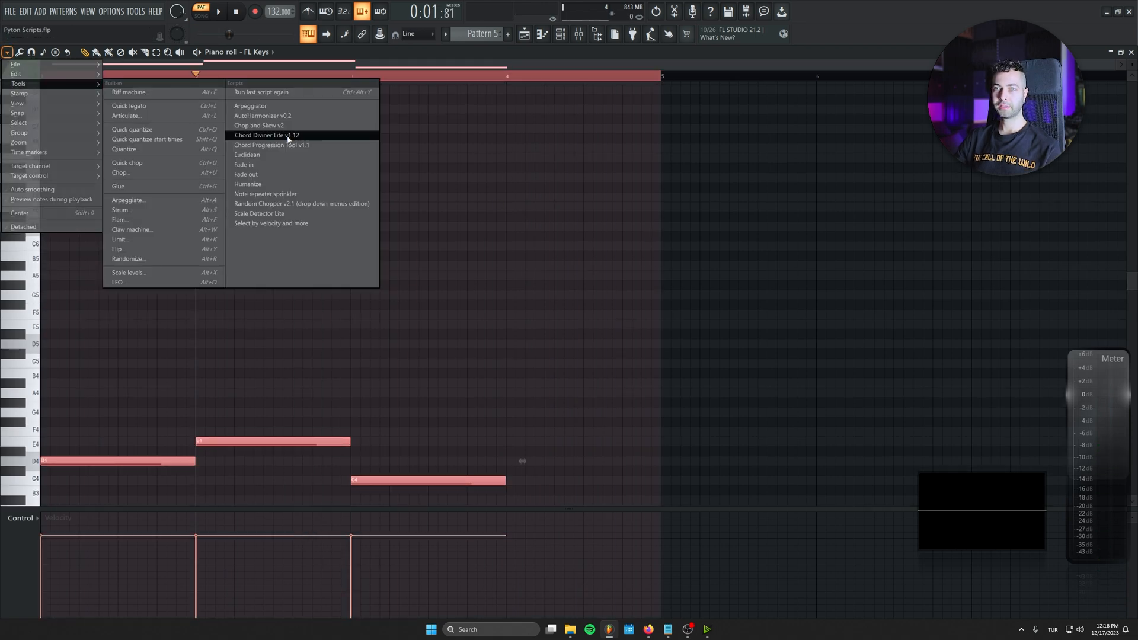
Run Chord Diviner Lite on the bassline and audition a jazzier voicing of the chords.
{"action": "left_click", "coordinate": [267, 135]}
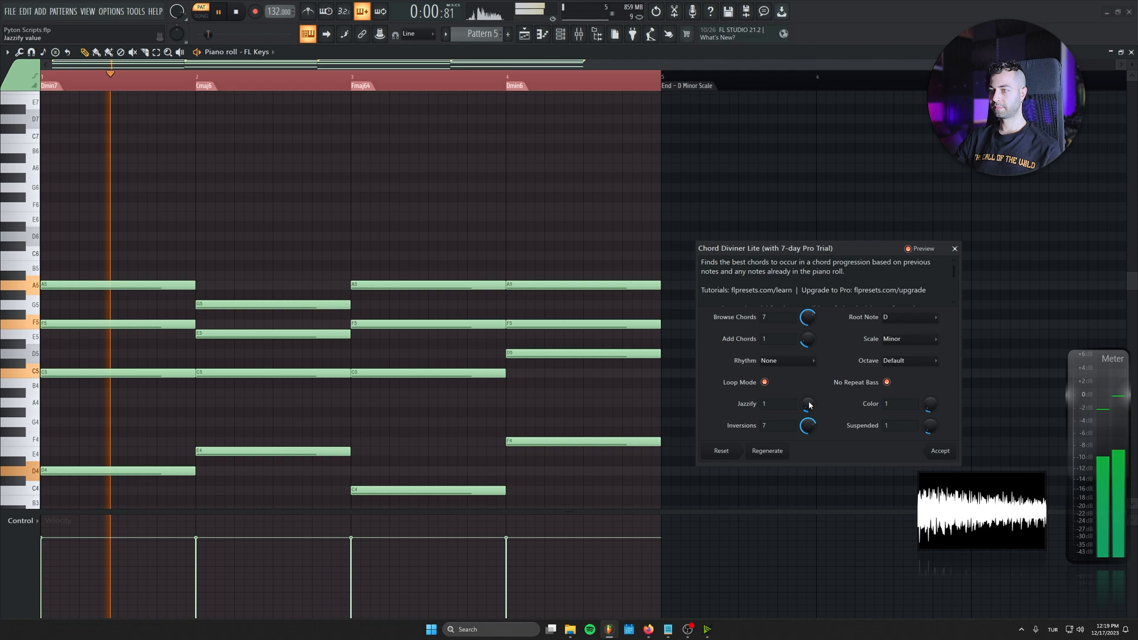
{"action": "left_click_drag", "start_coordinate": [806, 403], "coordinate": [806, 384]}
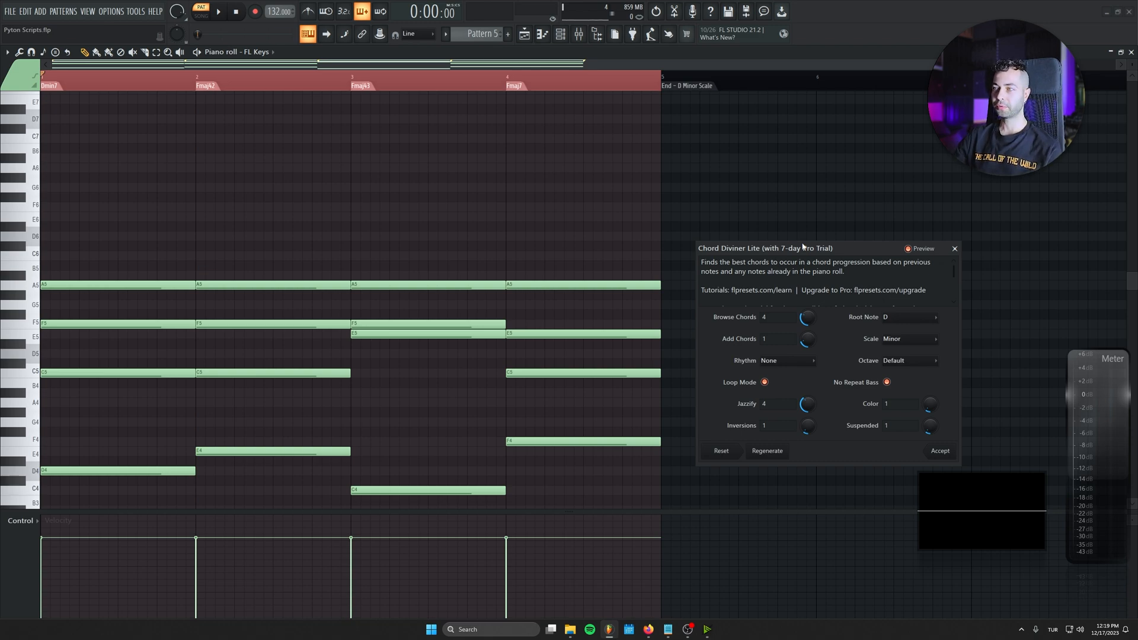
{"action": "left_click", "coordinate": [218, 11]}
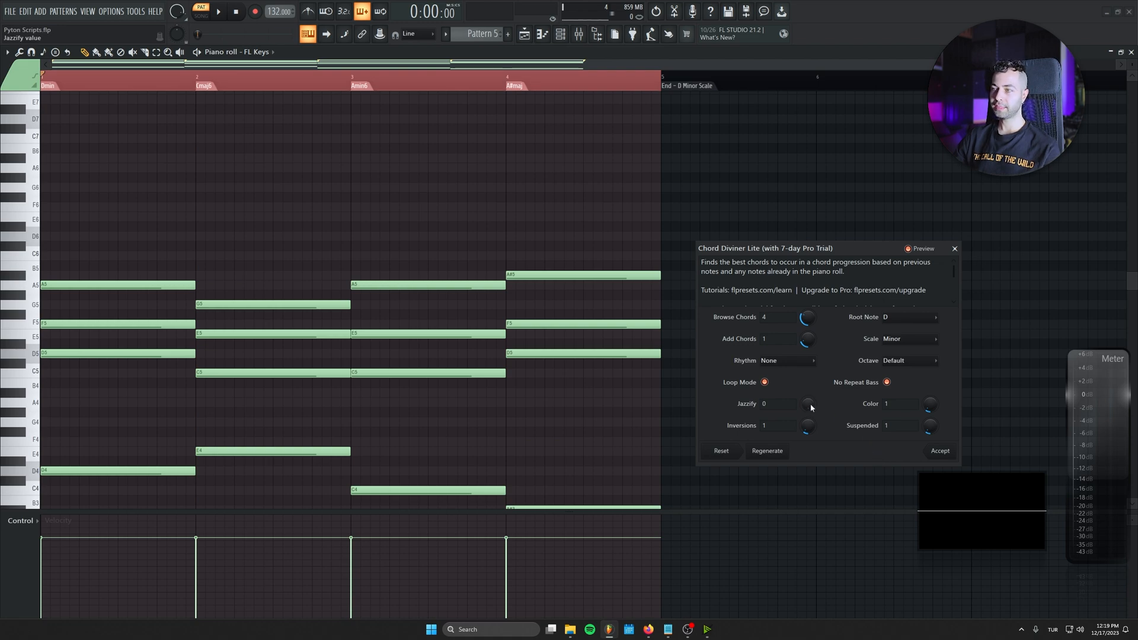
{"action": "mouse_move", "coordinate": [807, 386]}
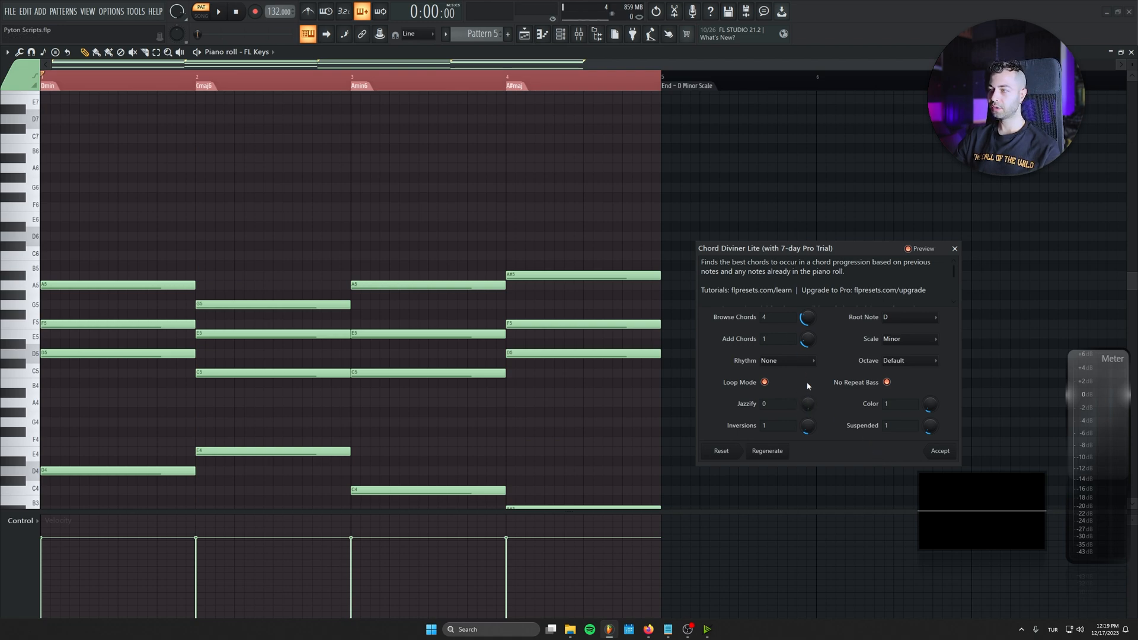
Audition extra colour tones on the Dmin, Cmaj, Amin, A#maj chords, ending back at zero.
{"action": "left_click_drag", "start_coordinate": [929, 403], "coordinate": [929, 392]}
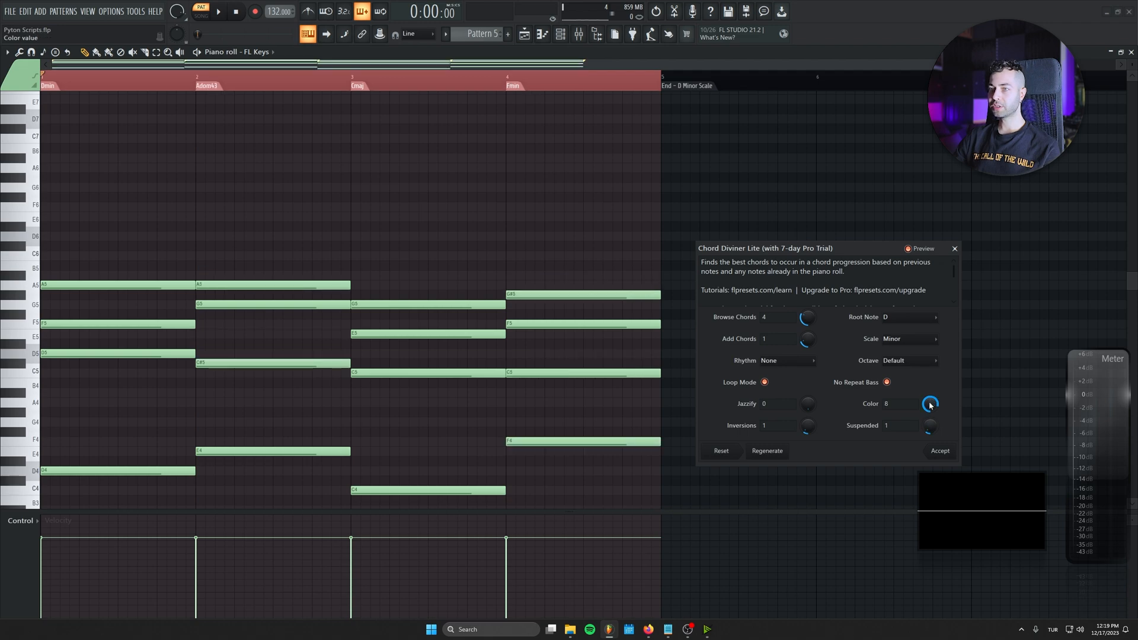
{"action": "left_click", "coordinate": [218, 12]}
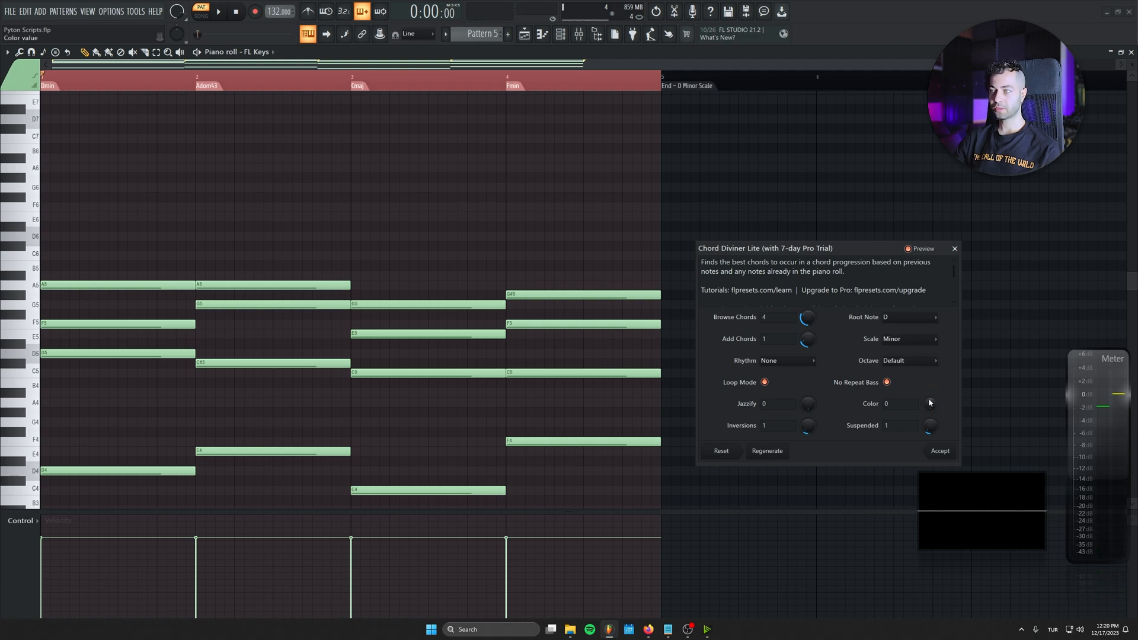
{"action": "left_click", "coordinate": [786, 360]}
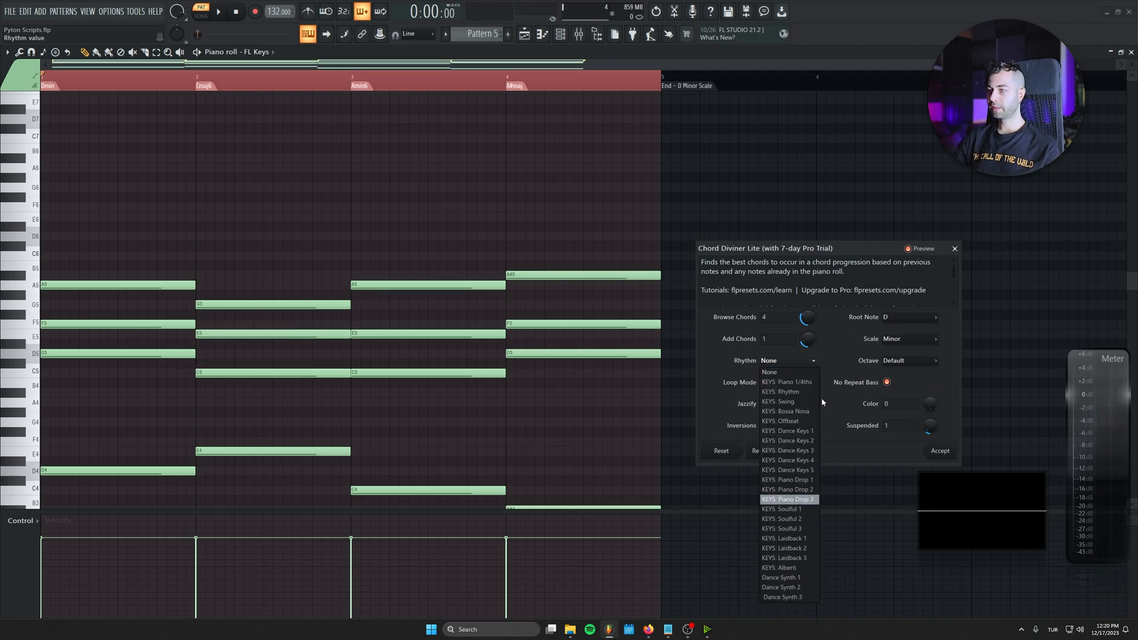
{"action": "mouse_move", "coordinate": [783, 421]}
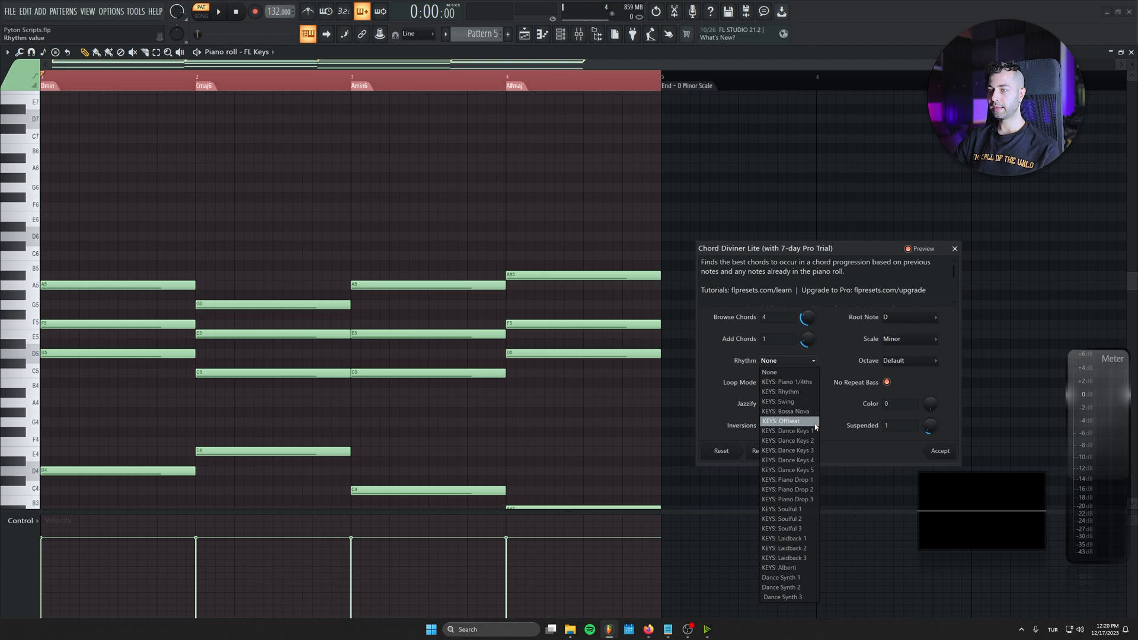
Audition the KEYS: Offbeat and KEYS: Laidback 2 rhythm presets on the chords.
{"action": "left_click", "coordinate": [783, 421]}
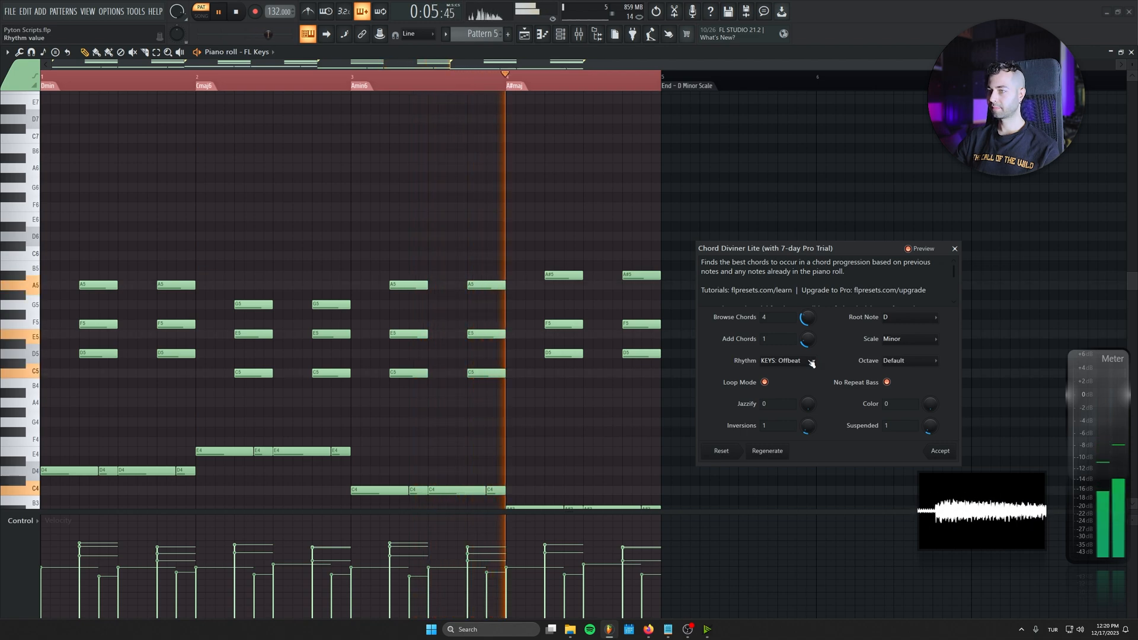
{"action": "left_click", "coordinate": [810, 360]}
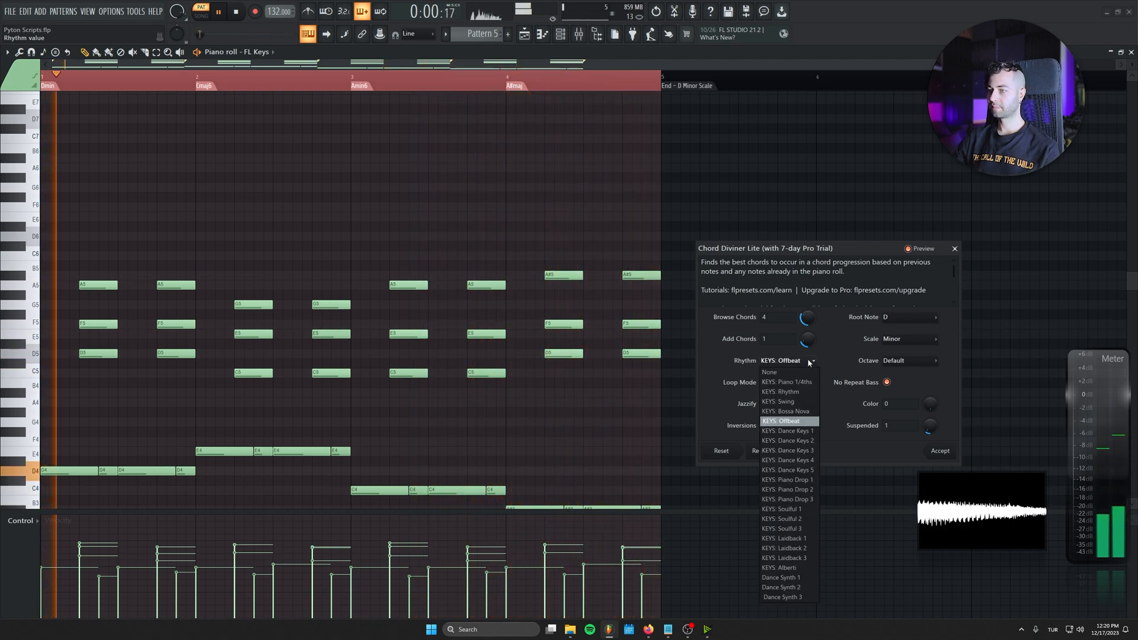
{"action": "left_click", "coordinate": [784, 548]}
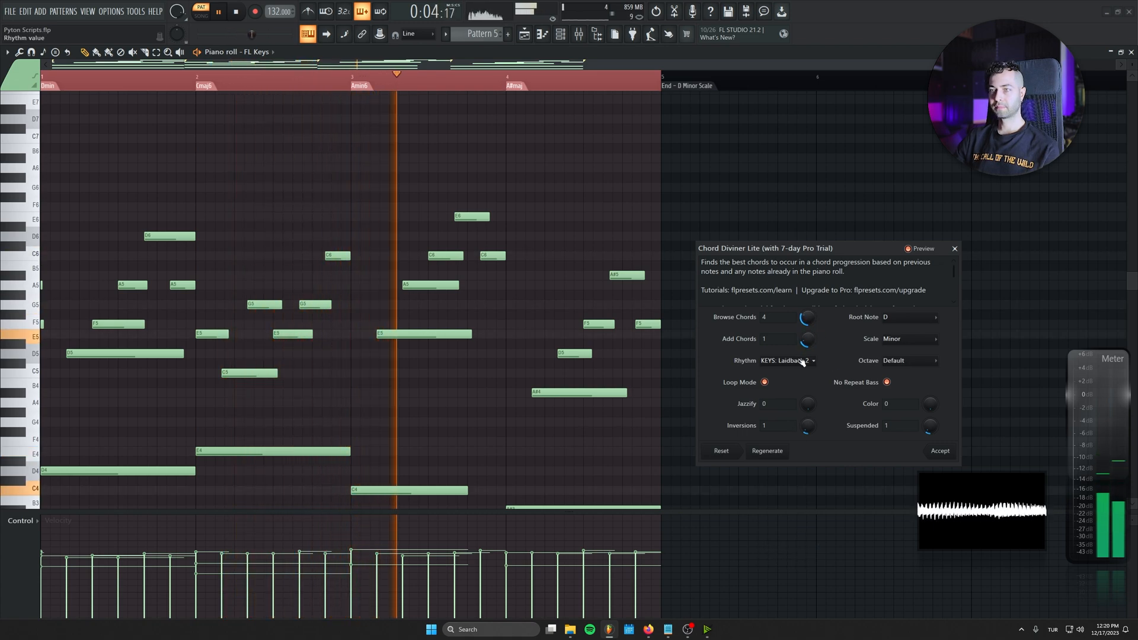
Settle on the Dance Synth 1 rhythm, turning the chords into short repeated stabs.
{"action": "left_click", "coordinate": [787, 360]}
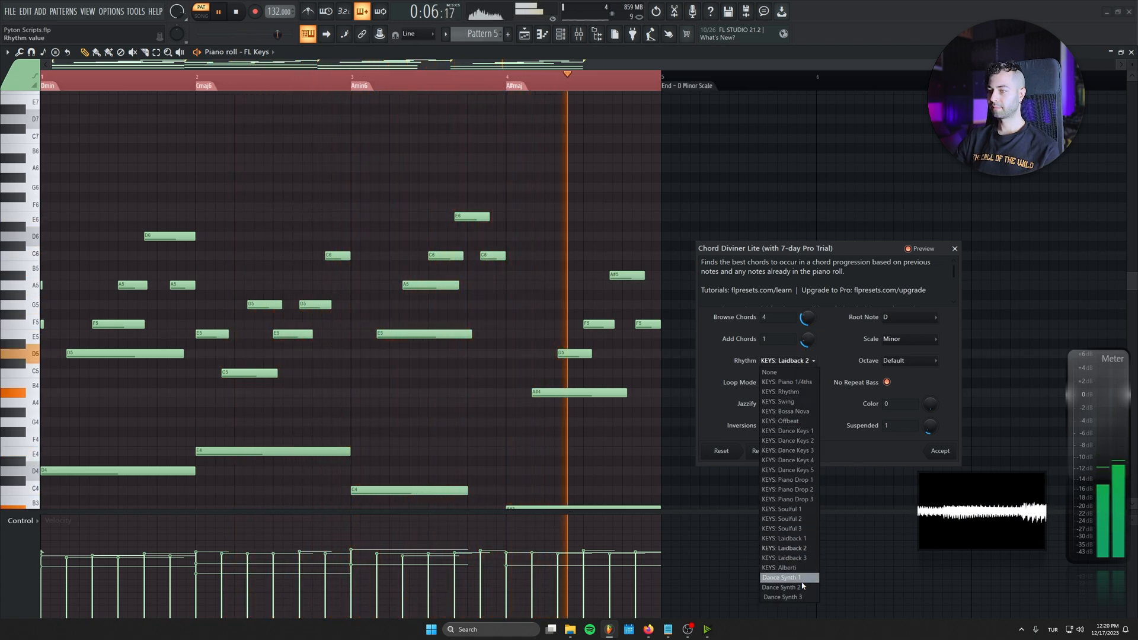
{"action": "left_click", "coordinate": [780, 577]}
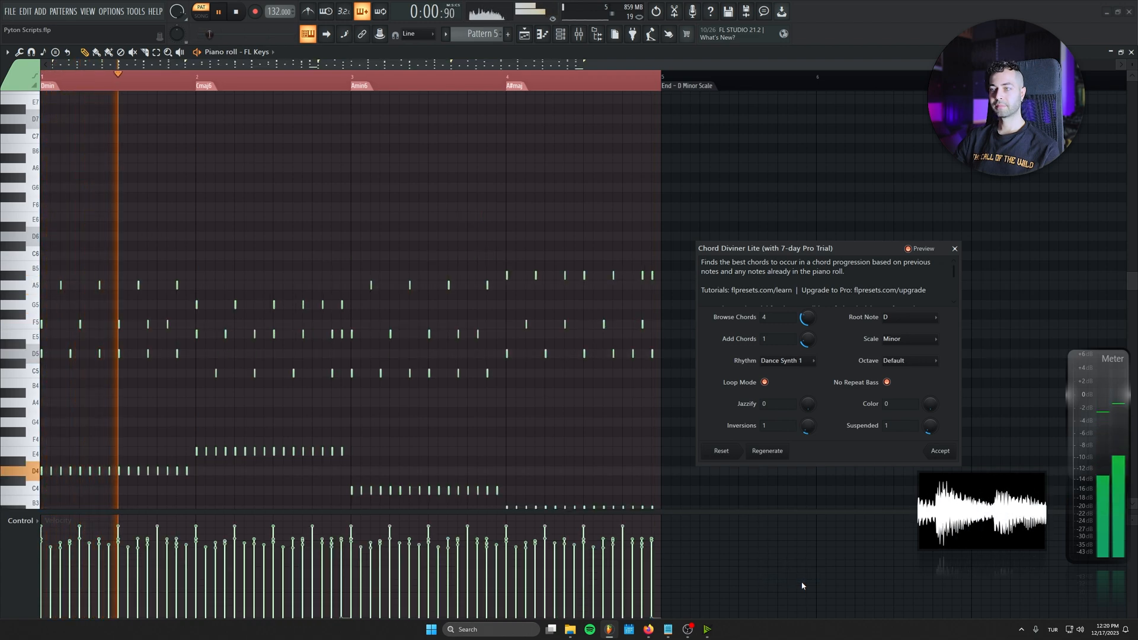